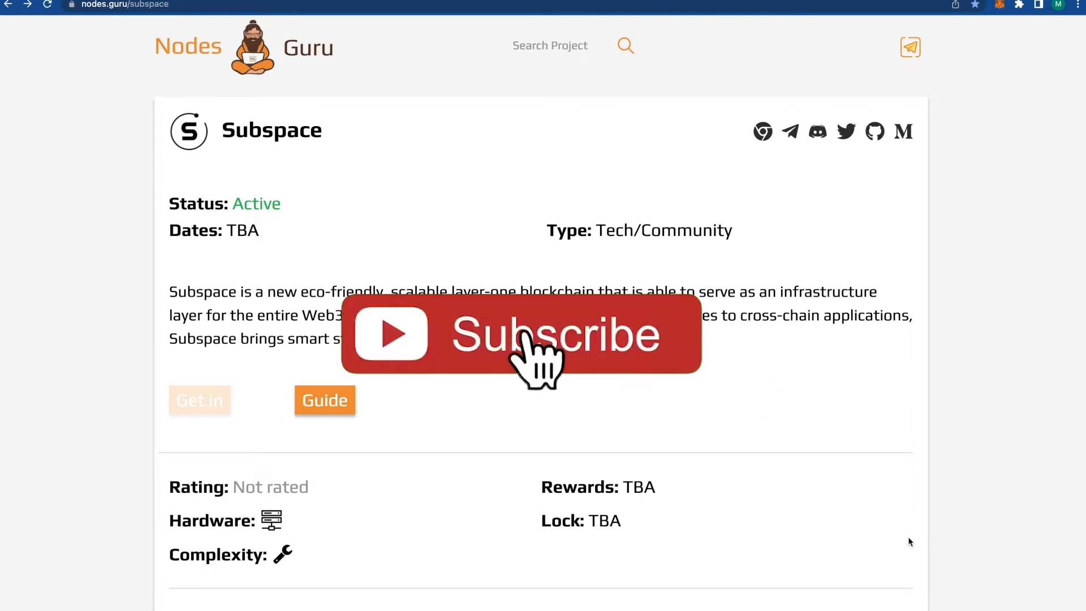
- Go back to the Nodes Guru home page and expand the Active projects grid with More
{"action": "left_click", "coordinate": [525, 334]}
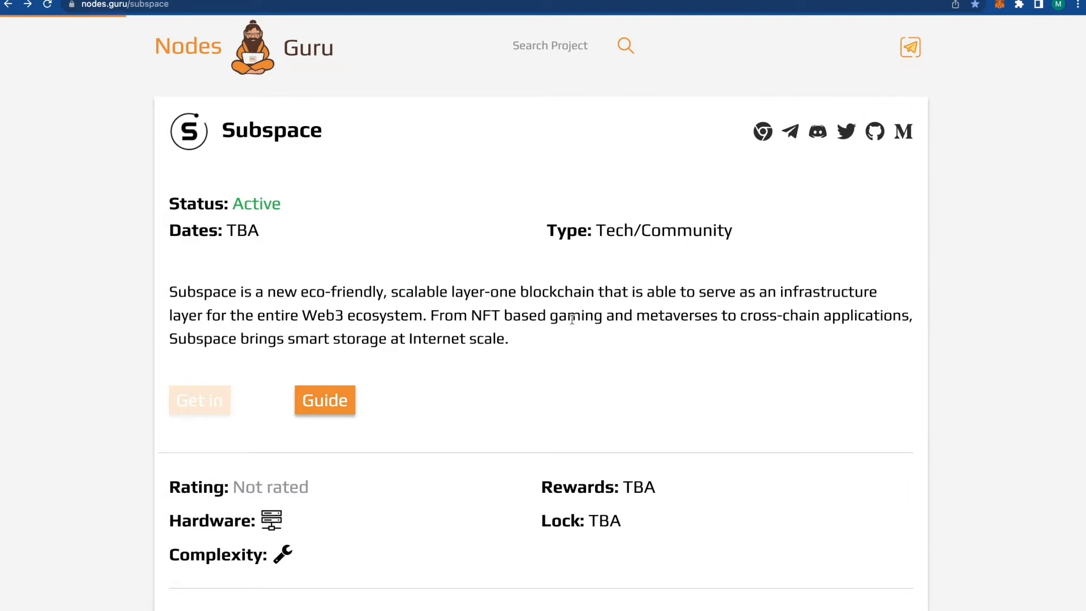
{"action": "left_click", "coordinate": [9, 4]}
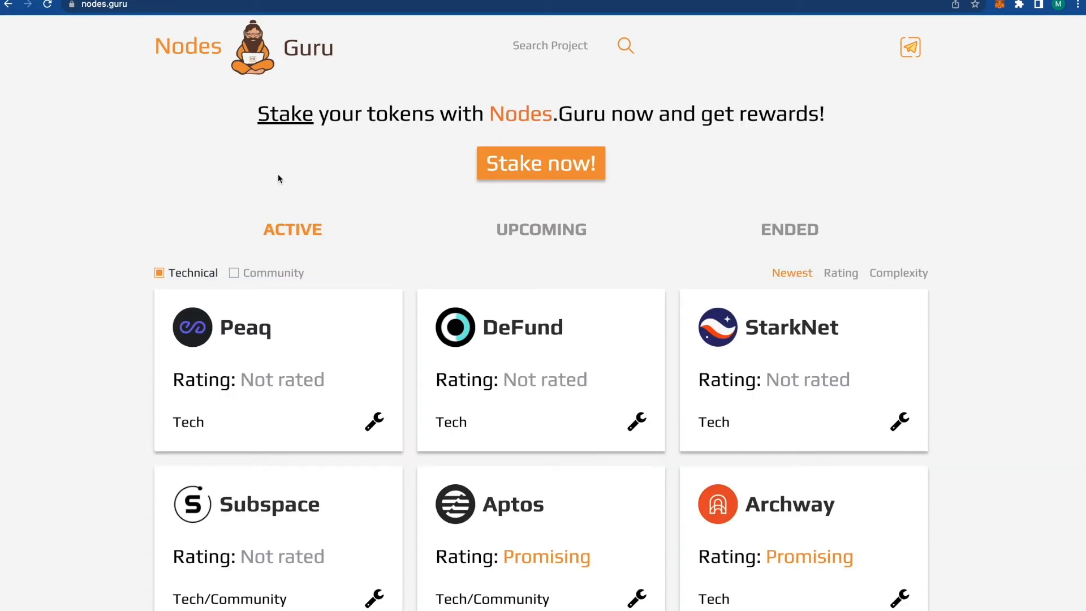
{"action": "scroll", "scroll_direction": "down", "scroll_amount": 3}
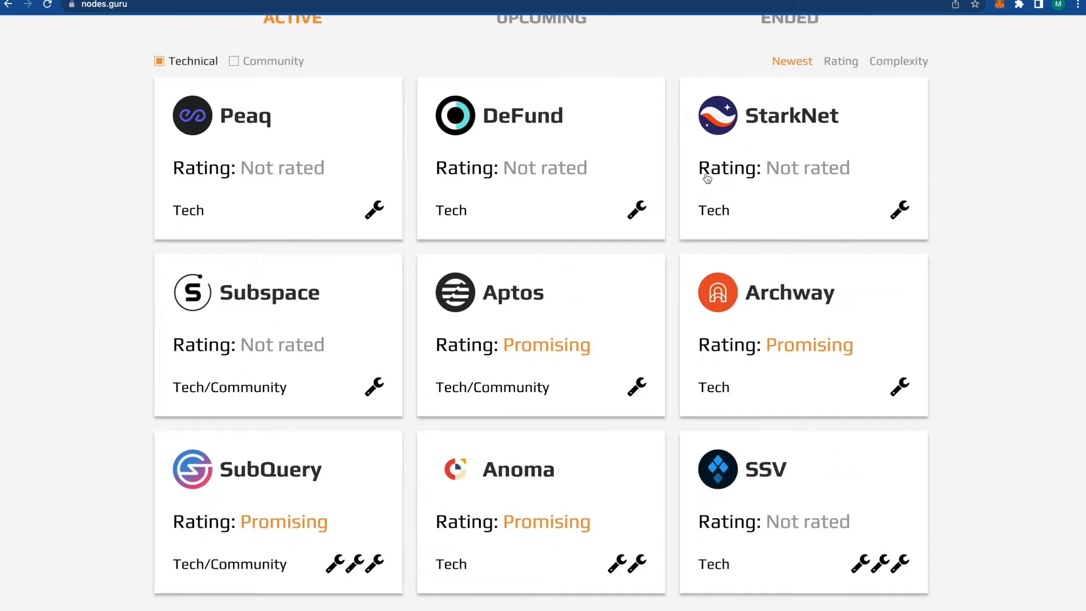
{"action": "scroll", "scroll_direction": "down", "scroll_amount": 3}
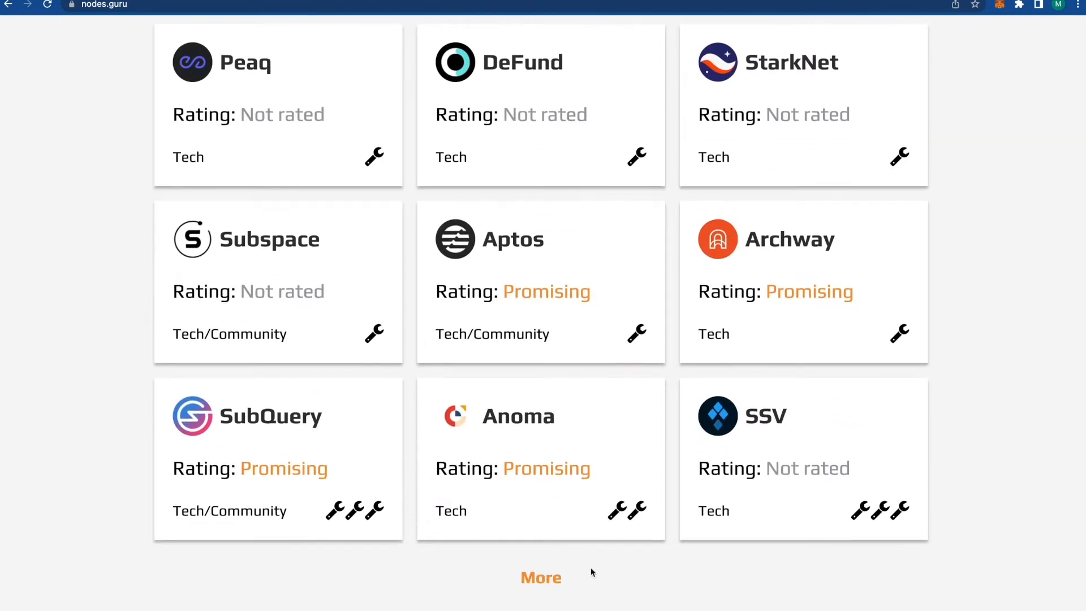
{"action": "left_click", "coordinate": [541, 576]}
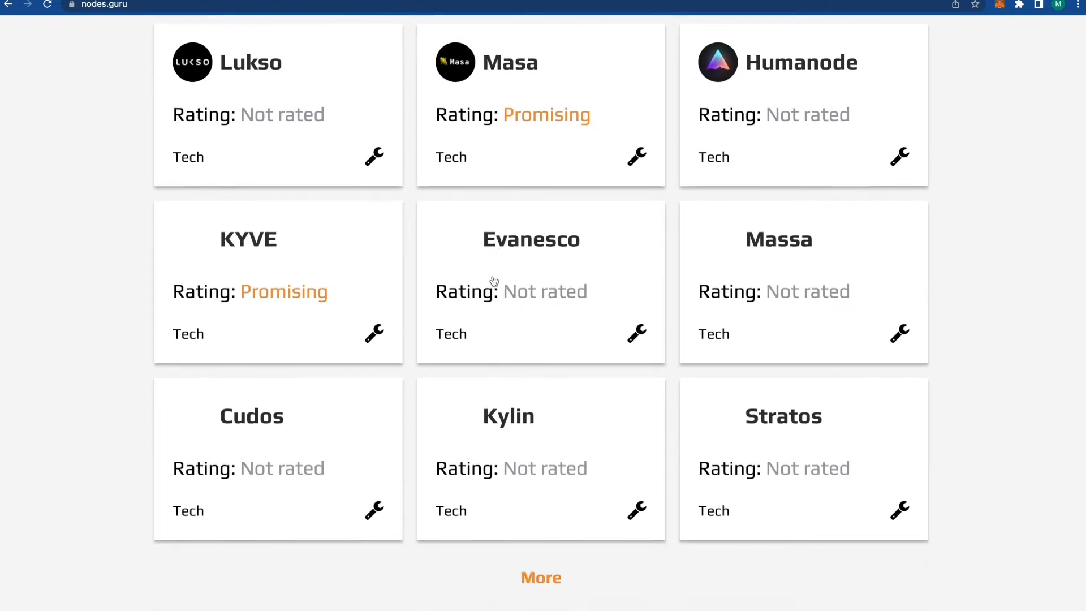
{"action": "scroll", "scroll_direction": "down", "scroll_amount": 3}
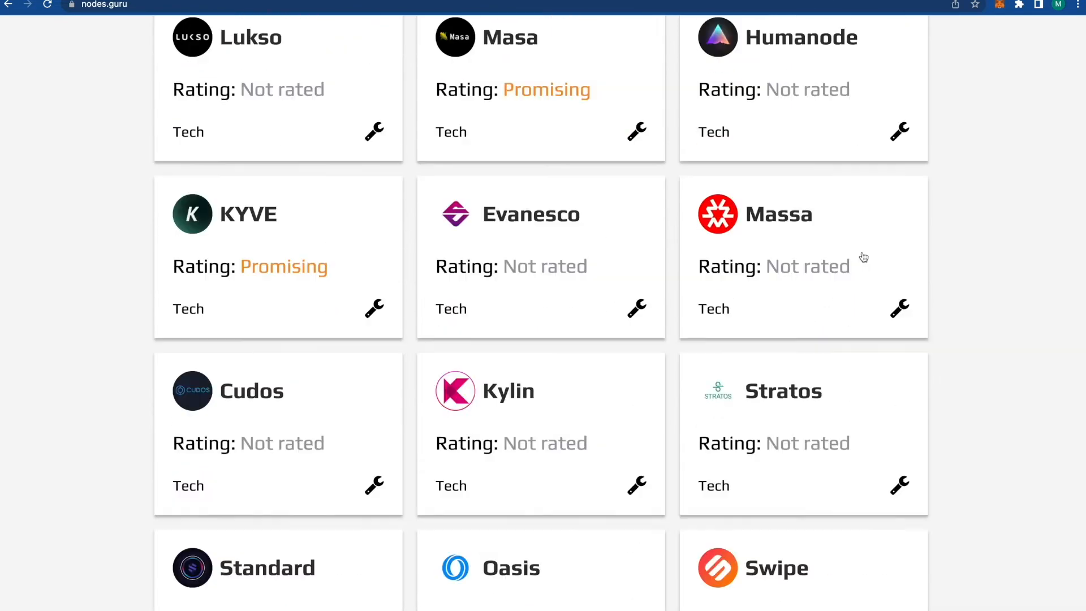
{"action": "scroll", "scroll_direction": "down", "scroll_amount": 3}
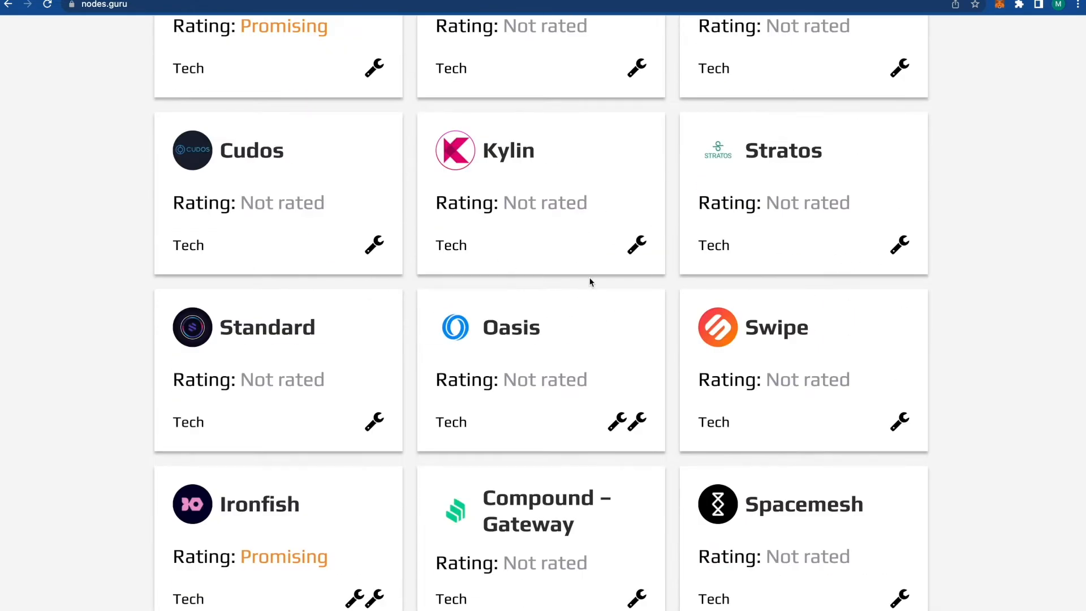
{"action": "scroll", "scroll_direction": "up", "scroll_amount": 3}
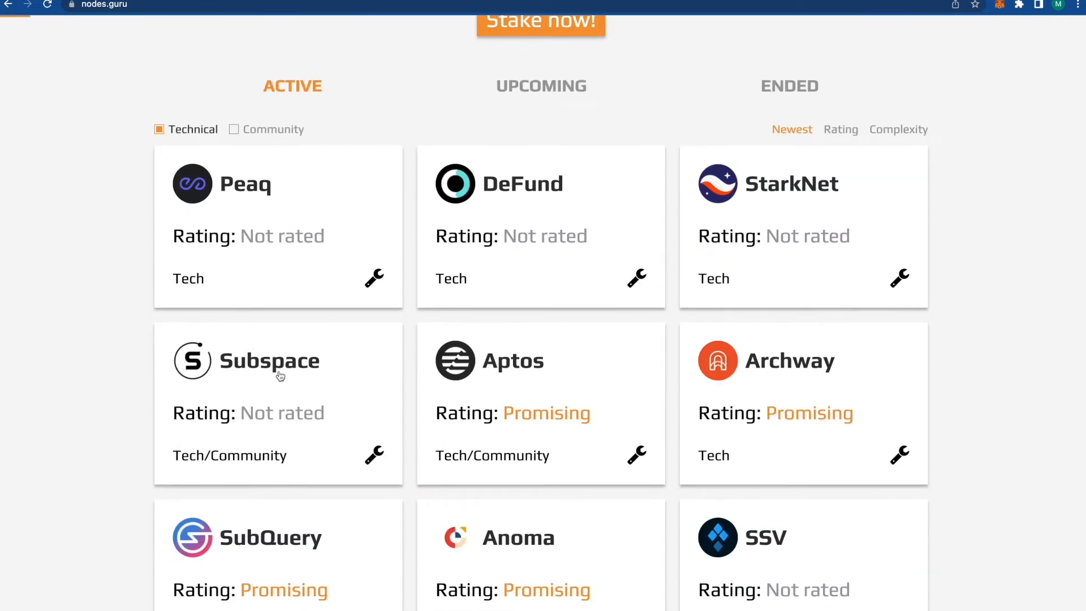
- Open the Subspace project card, review System Requirements, and open its Guide
{"action": "left_click", "coordinate": [277, 360]}
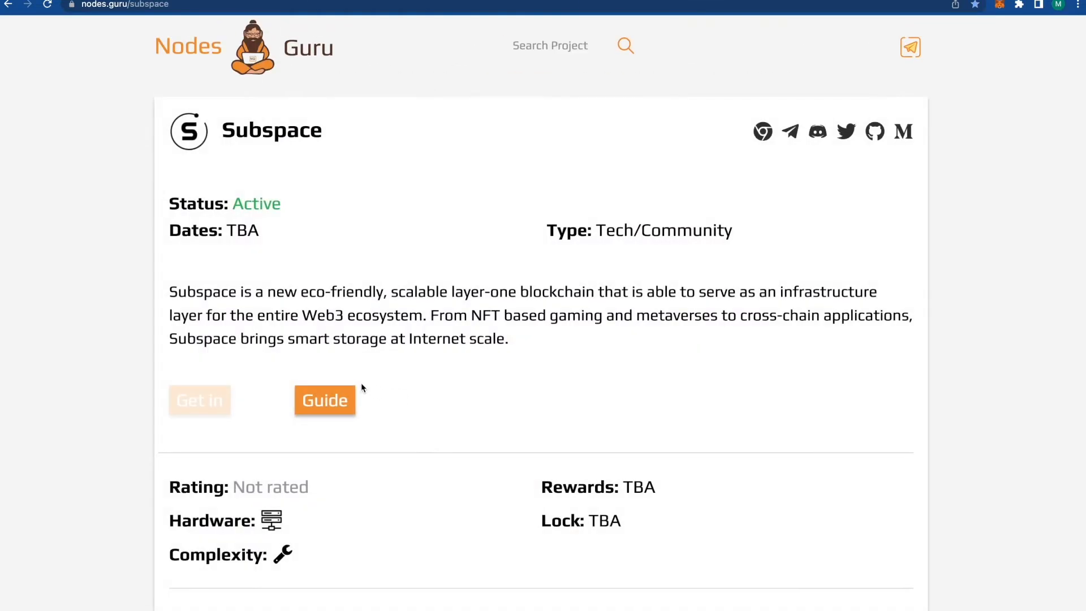
{"action": "mouse_move", "coordinate": [619, 257]}
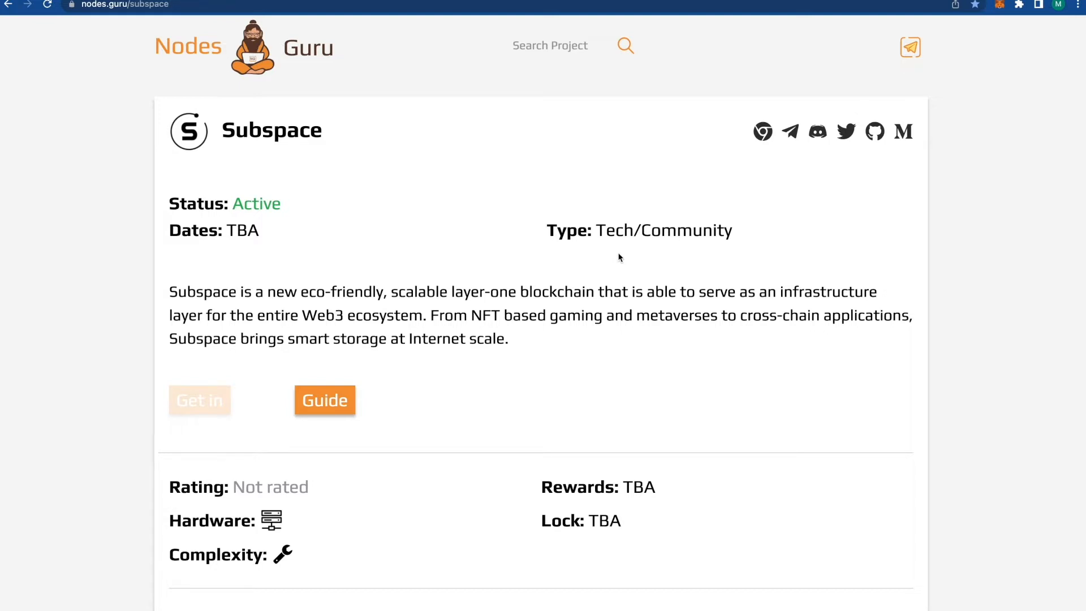
{"action": "scroll", "scroll_direction": "down", "scroll_amount": 3}
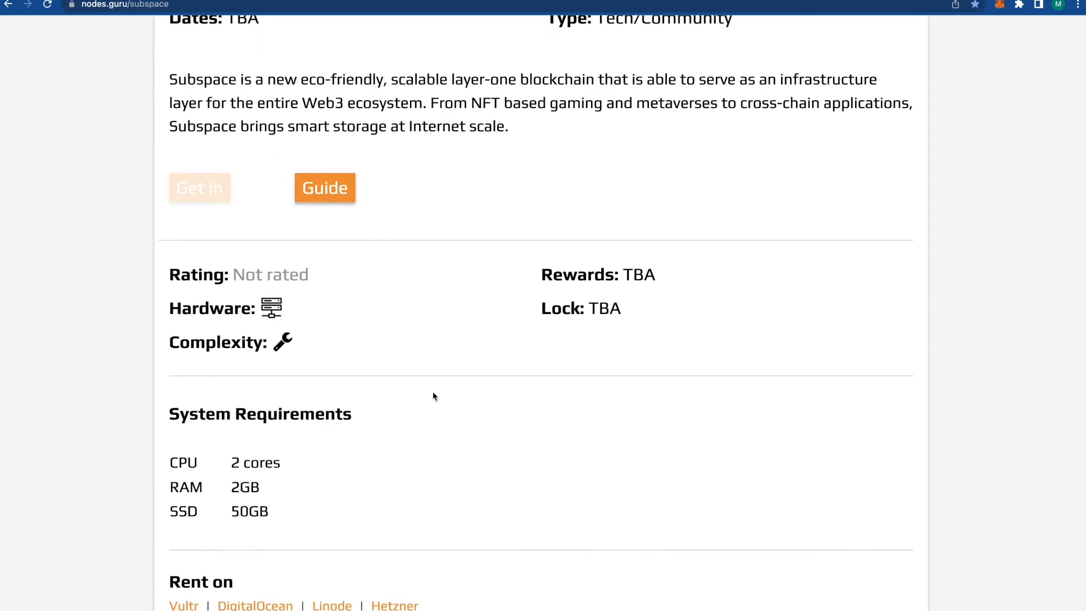
{"action": "scroll", "scroll_direction": "down", "scroll_amount": 3}
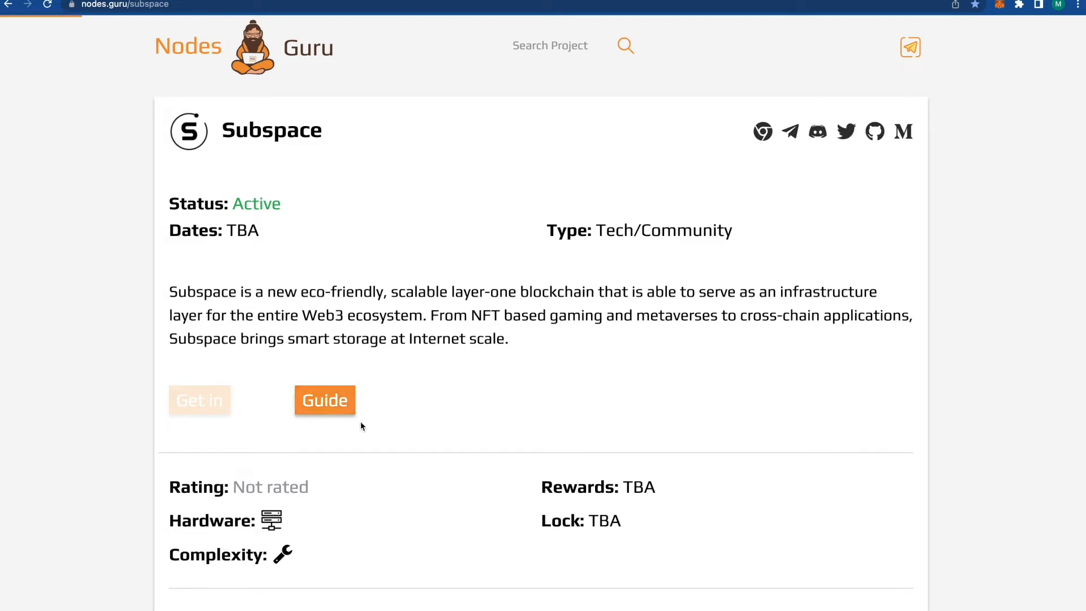
{"action": "left_click", "coordinate": [324, 399]}
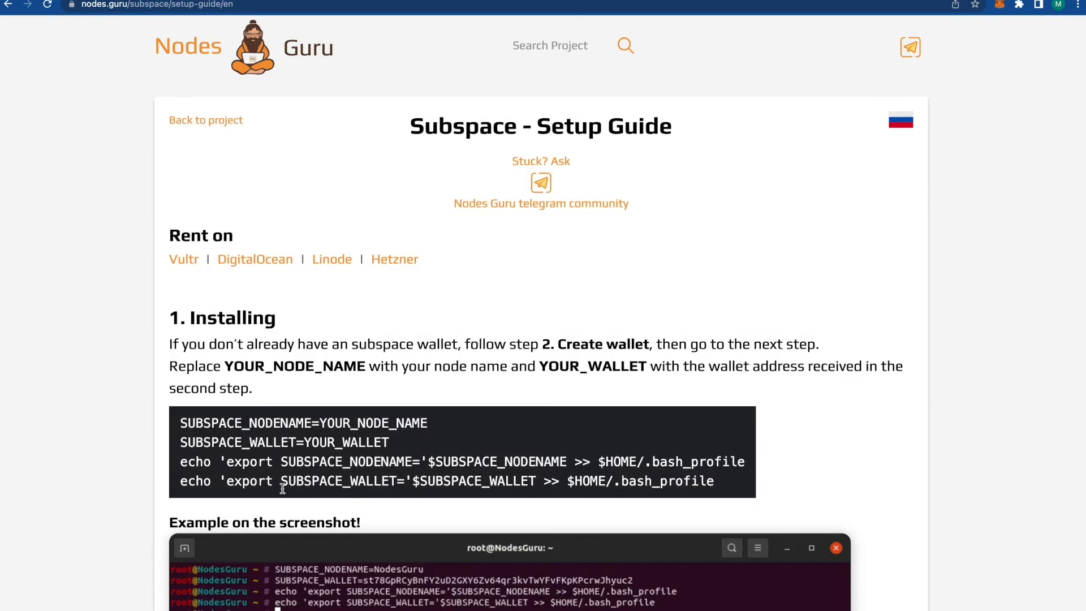
{"action": "scroll", "scroll_direction": "down", "scroll_amount": 3}
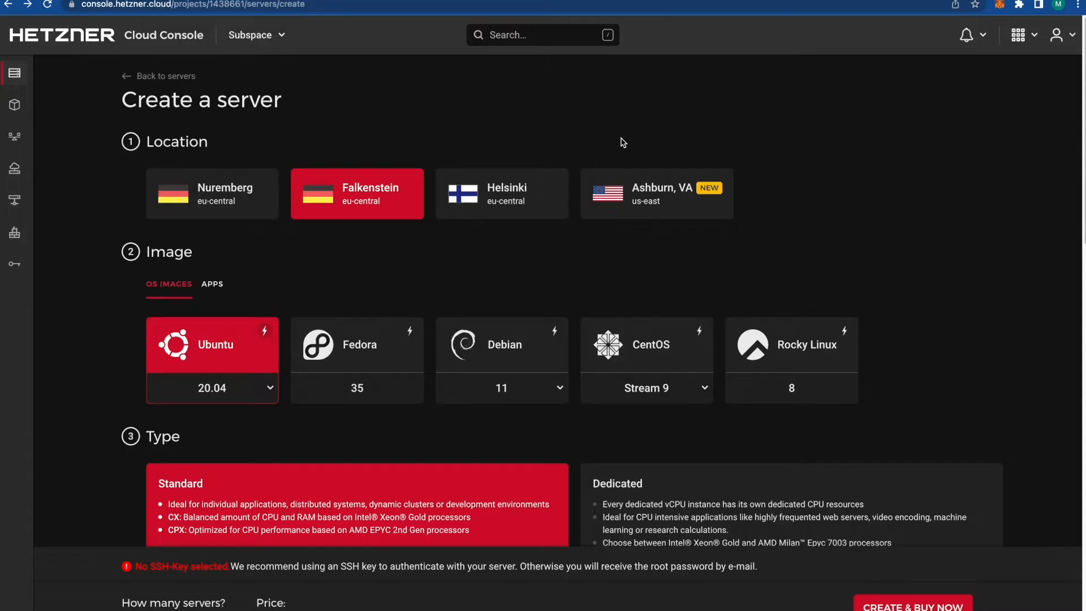
{"action": "mouse_move", "coordinate": [416, 263]}
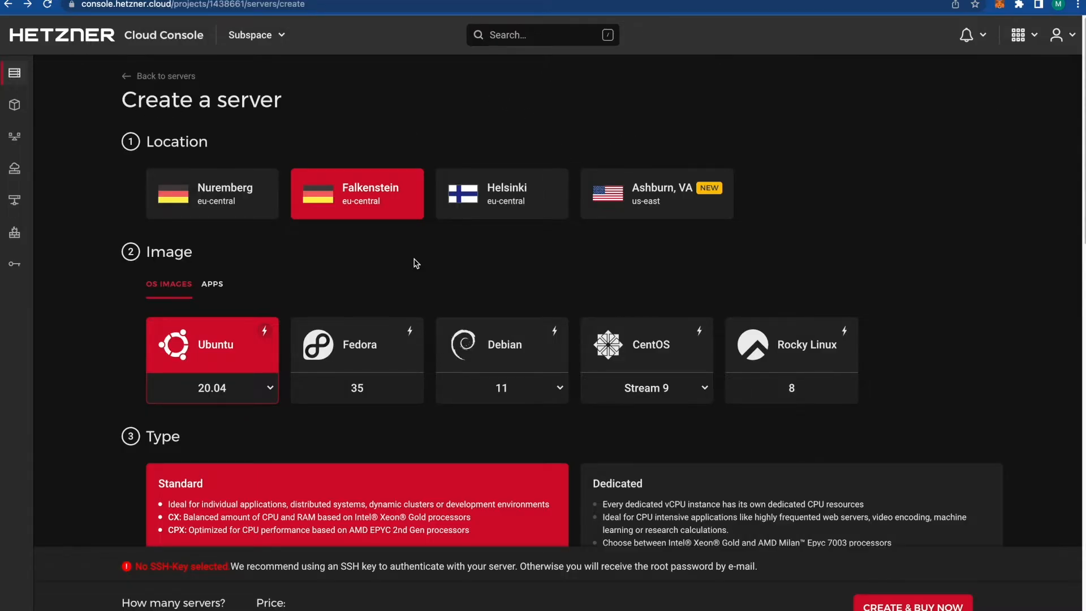
{"action": "mouse_move", "coordinate": [656, 120]}
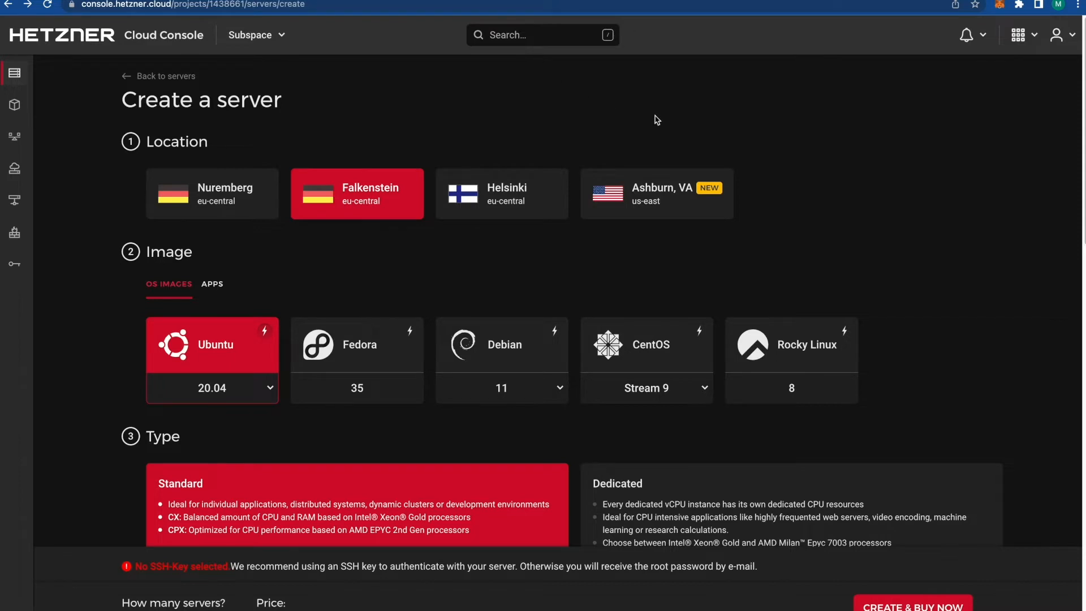
{"action": "mouse_move", "coordinate": [705, 119]}
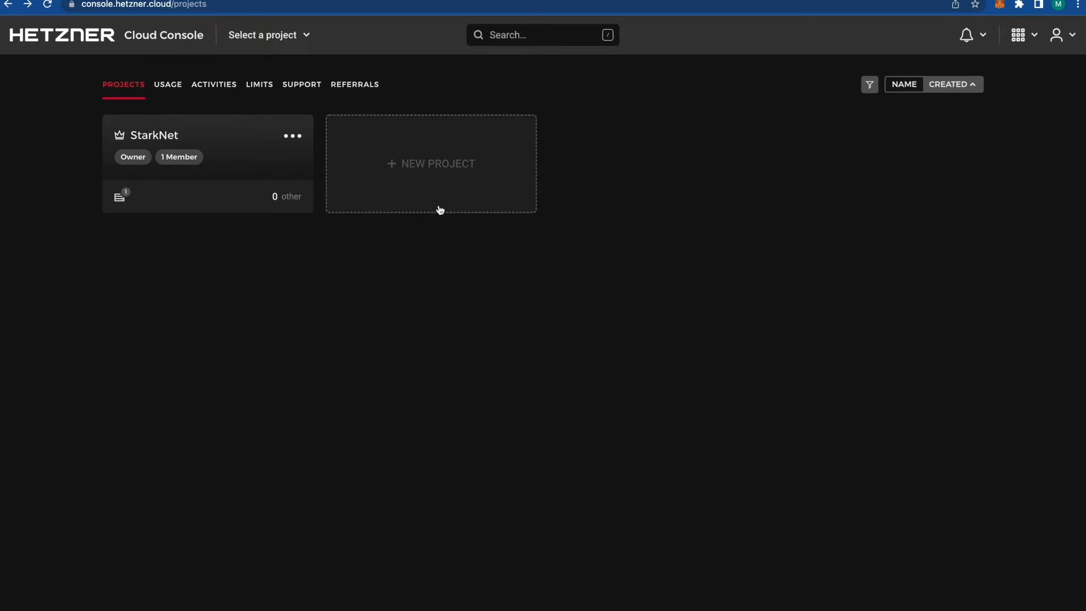
- Add a new project named 'Subspace' and open its empty servers page
{"action": "left_click", "coordinate": [429, 163]}
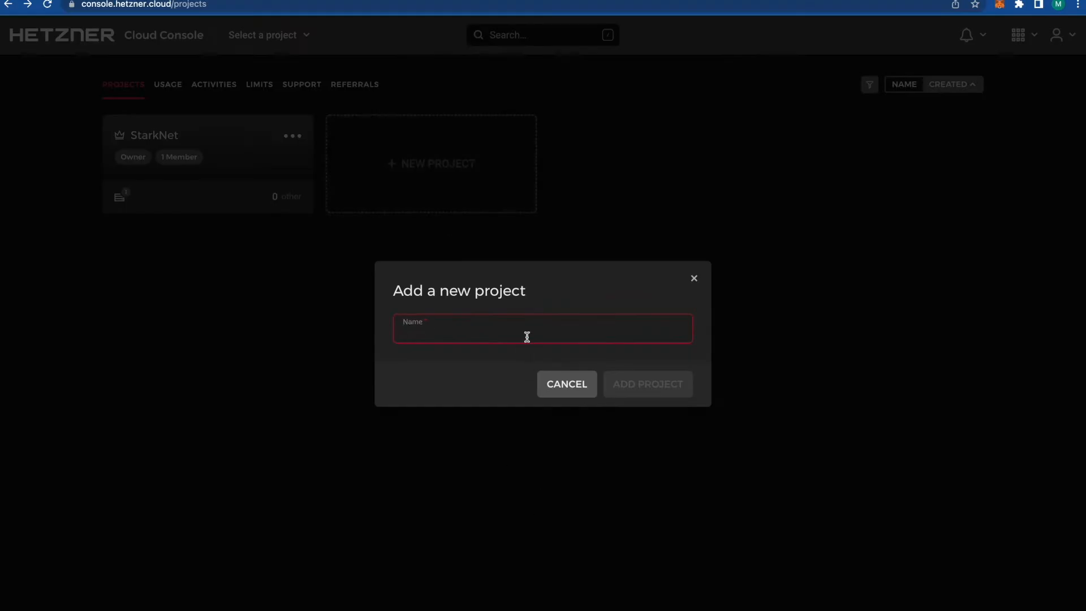
{"action": "type", "text": "S"}
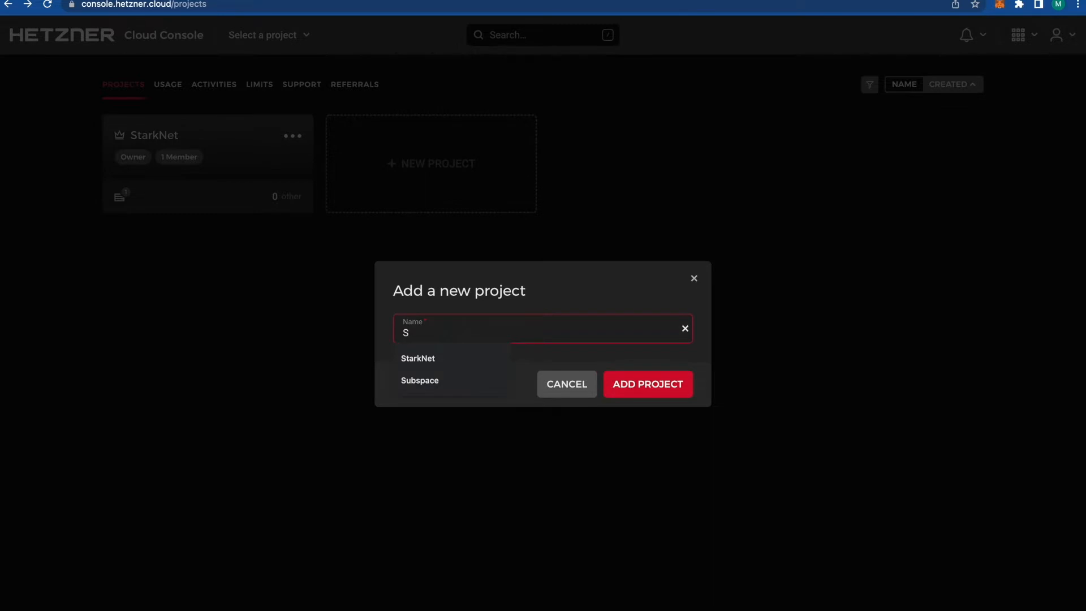
{"action": "left_click", "coordinate": [420, 380]}
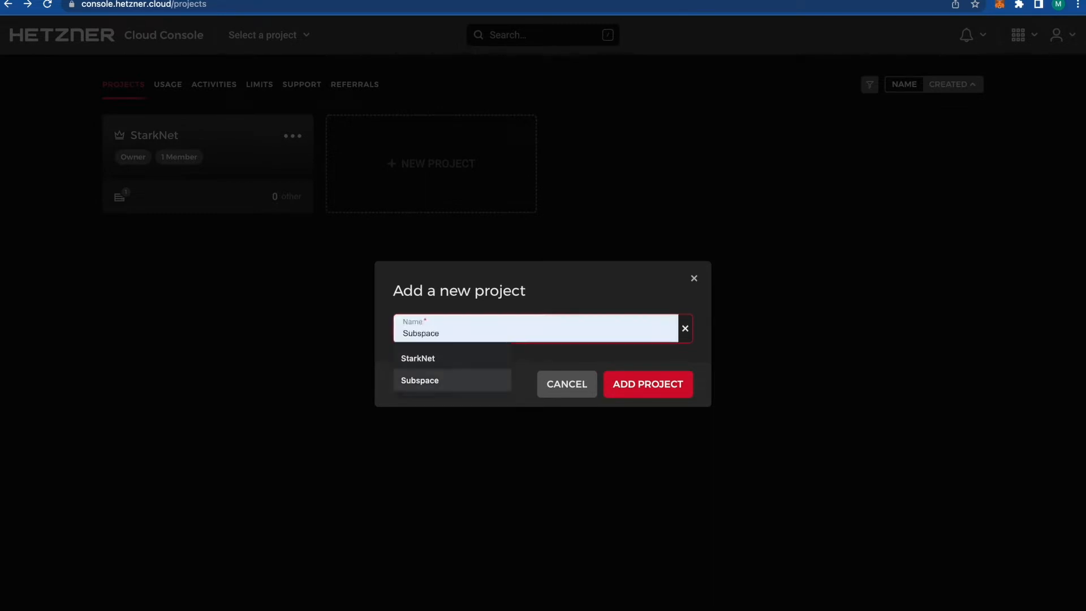
{"action": "left_click", "coordinate": [536, 332]}
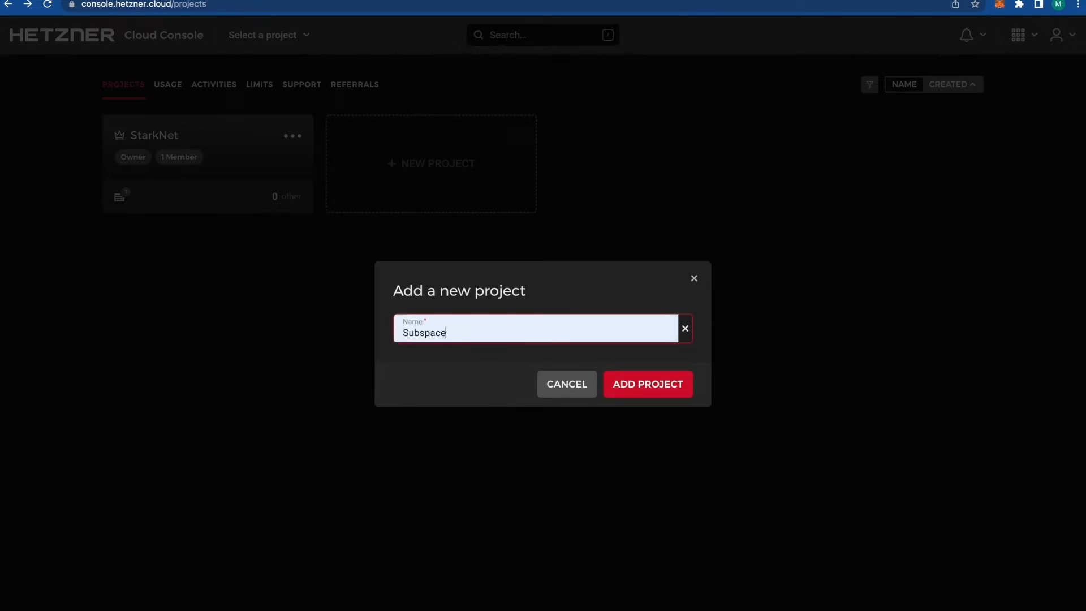
{"action": "left_click", "coordinate": [647, 384]}
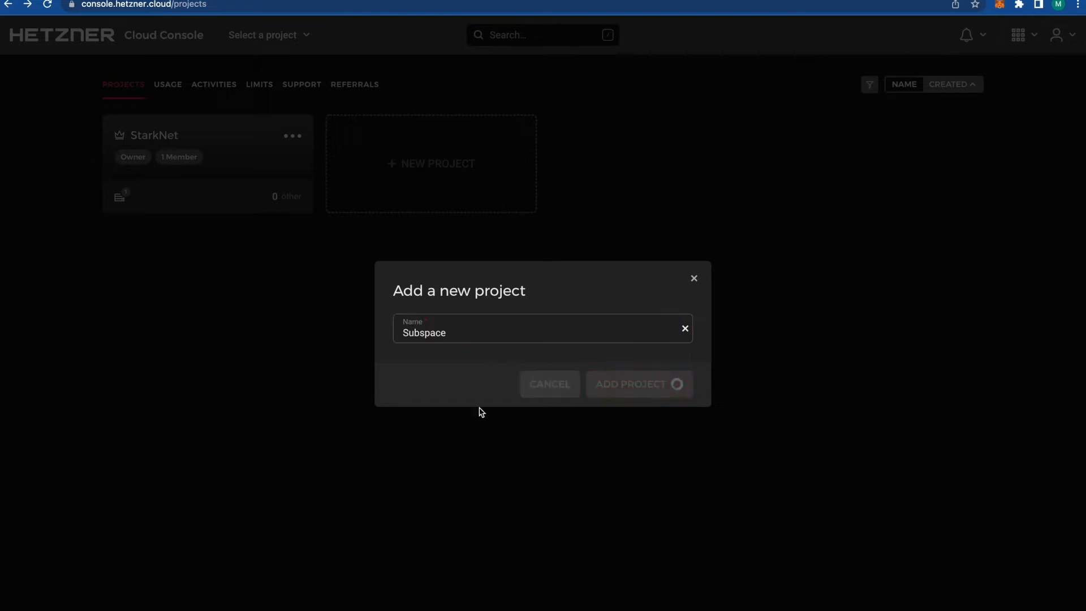
{"action": "left_click", "coordinate": [630, 384]}
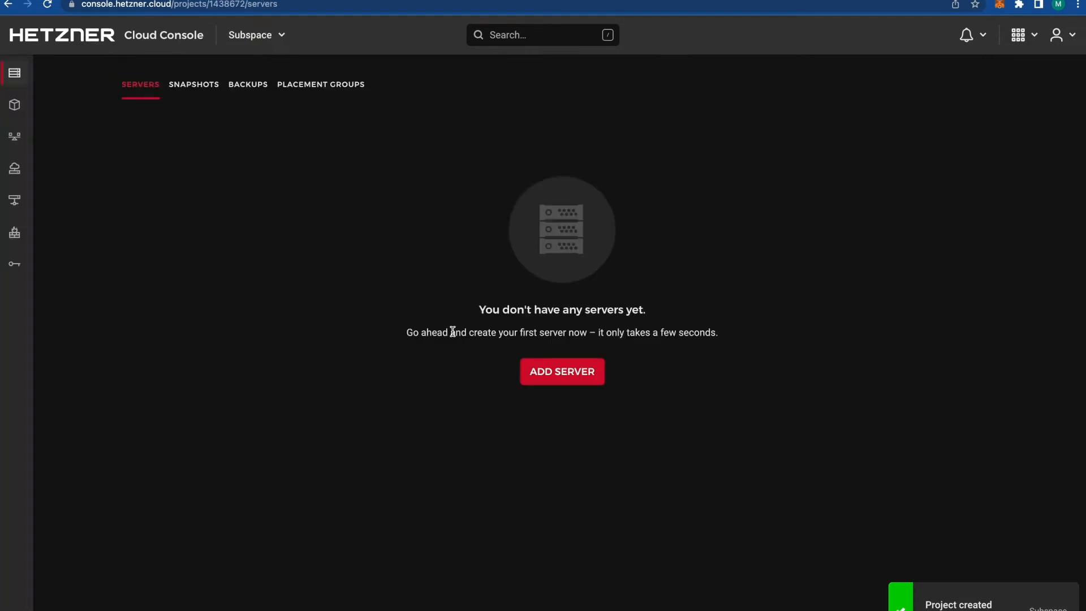
- Start adding a server to the Subspace project and review the guide's install commands
{"action": "left_click", "coordinate": [561, 371]}
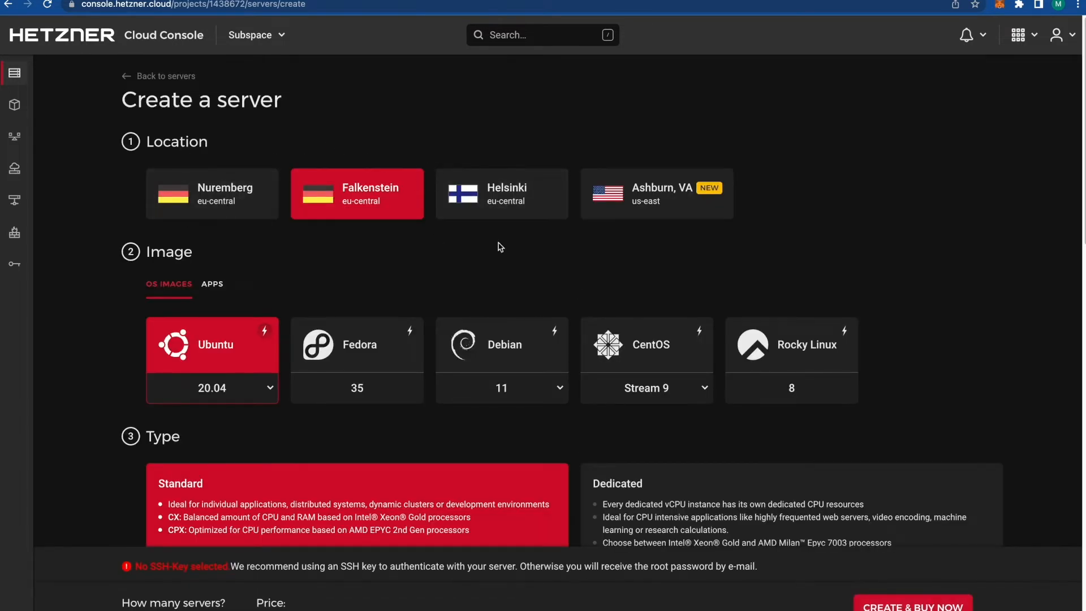
{"action": "mouse_move", "coordinate": [544, 167]}
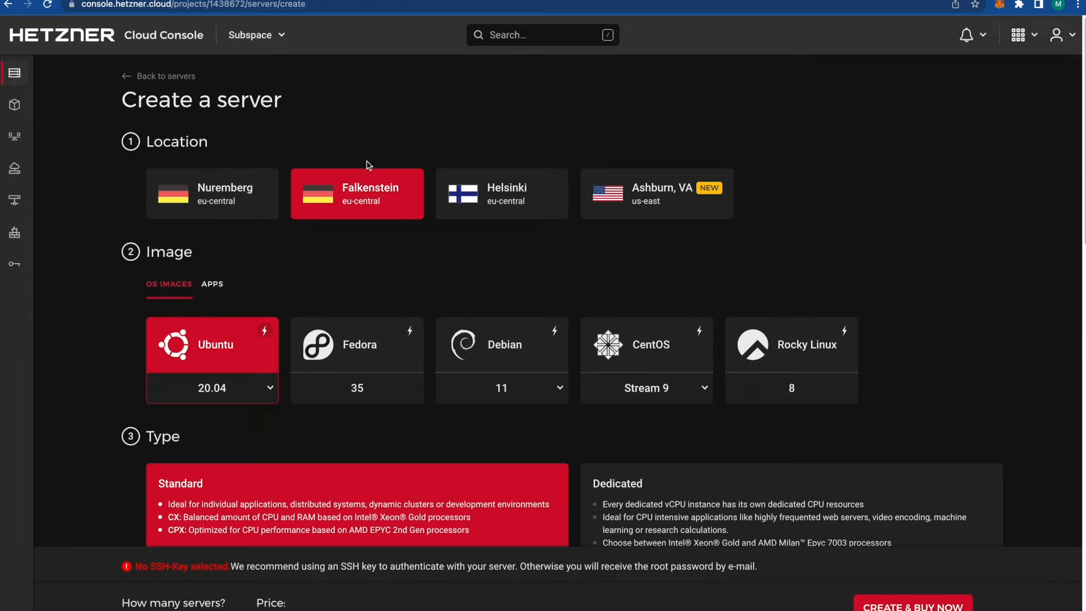
{"action": "scroll", "scroll_direction": "down", "scroll_amount": 3}
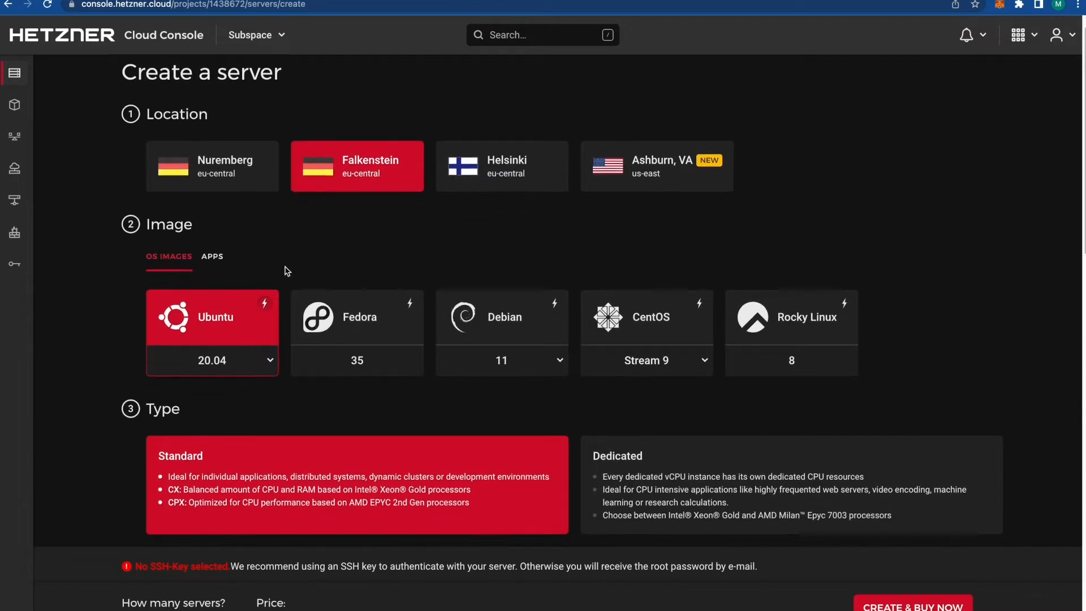
{"action": "scroll", "scroll_direction": "down", "scroll_amount": 3}
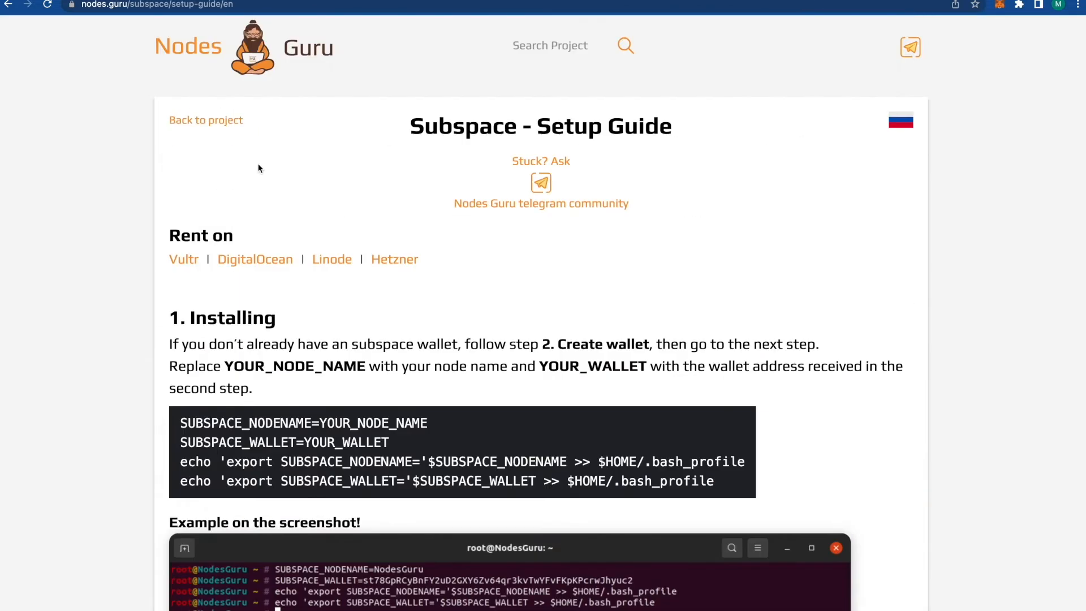
{"action": "mouse_move", "coordinate": [270, 202]}
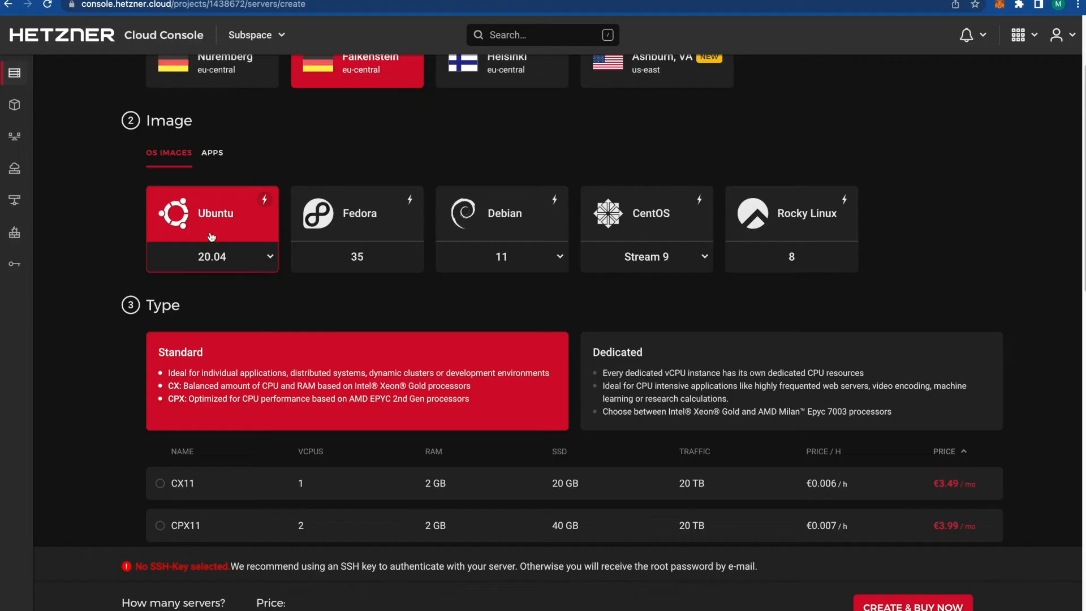
- Choose the Ubuntu 22.04 image and the Standard CPX21 type (3 vCPUs, 4 GB RAM, 80 GB)
{"action": "left_click", "coordinate": [211, 257]}
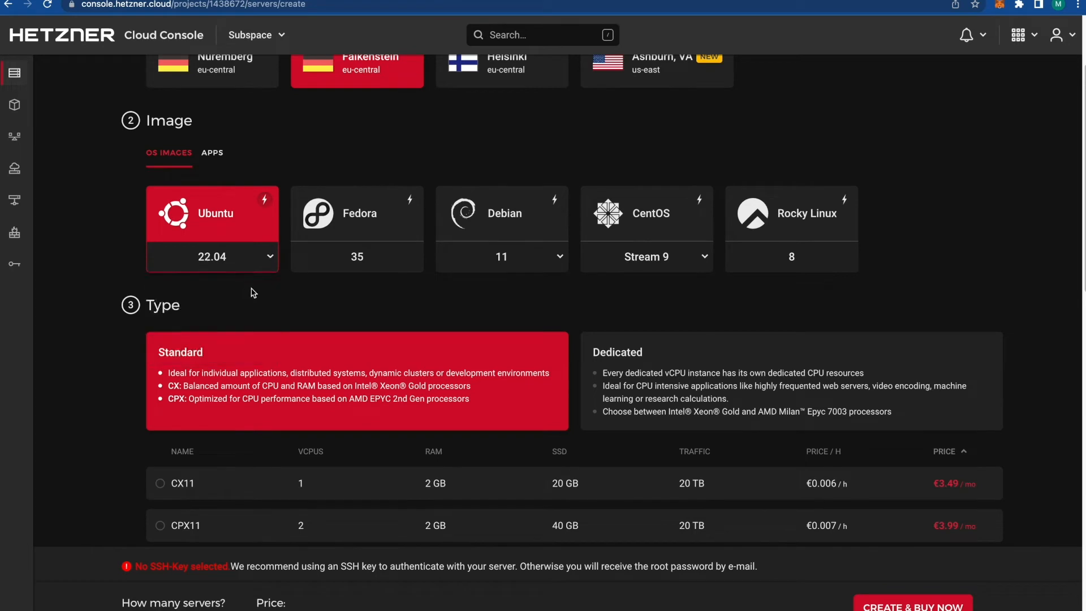
{"action": "mouse_move", "coordinate": [273, 306]}
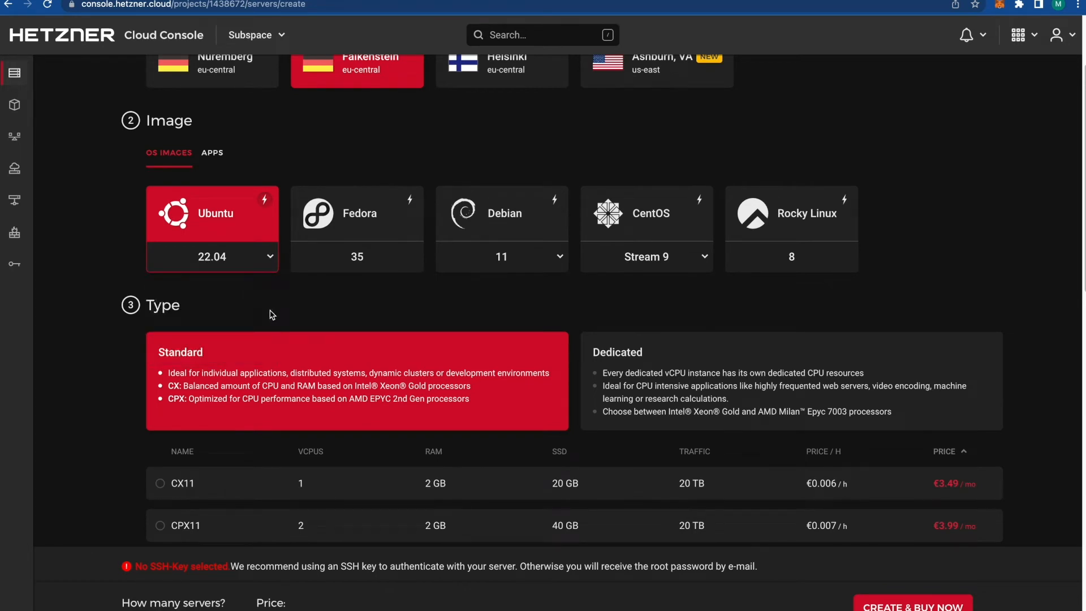
{"action": "scroll", "scroll_direction": "down", "scroll_amount": 3}
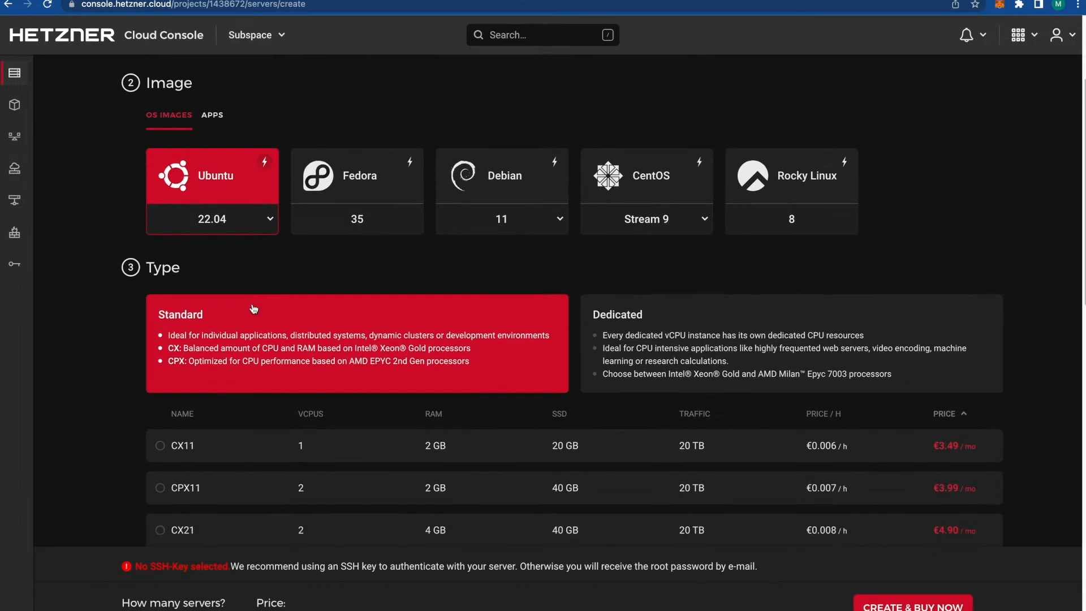
{"action": "left_click", "coordinate": [184, 373]}
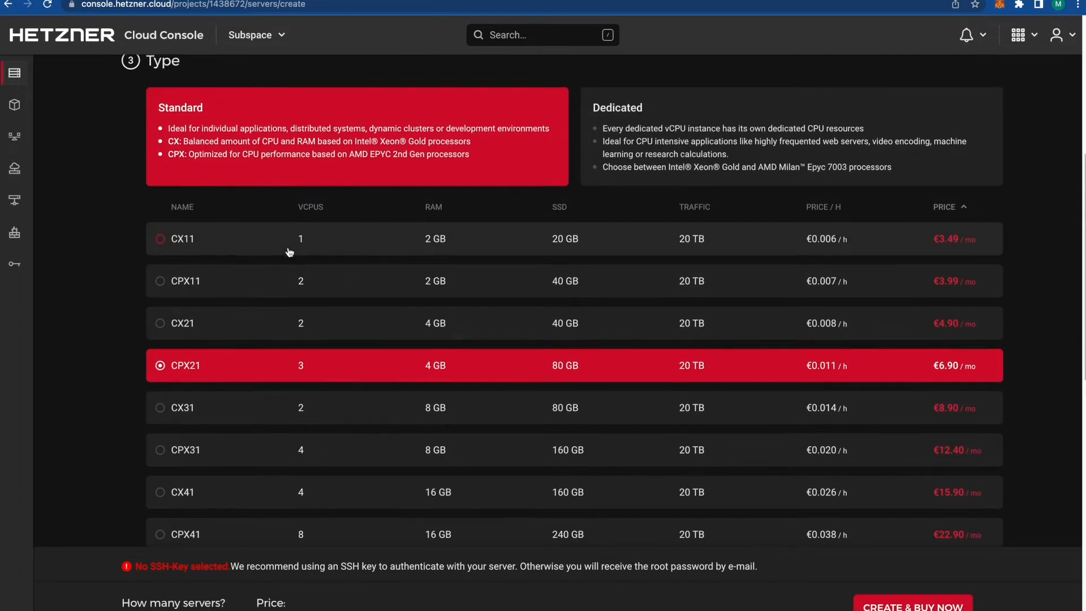
{"action": "scroll", "scroll_direction": "down", "scroll_amount": 3}
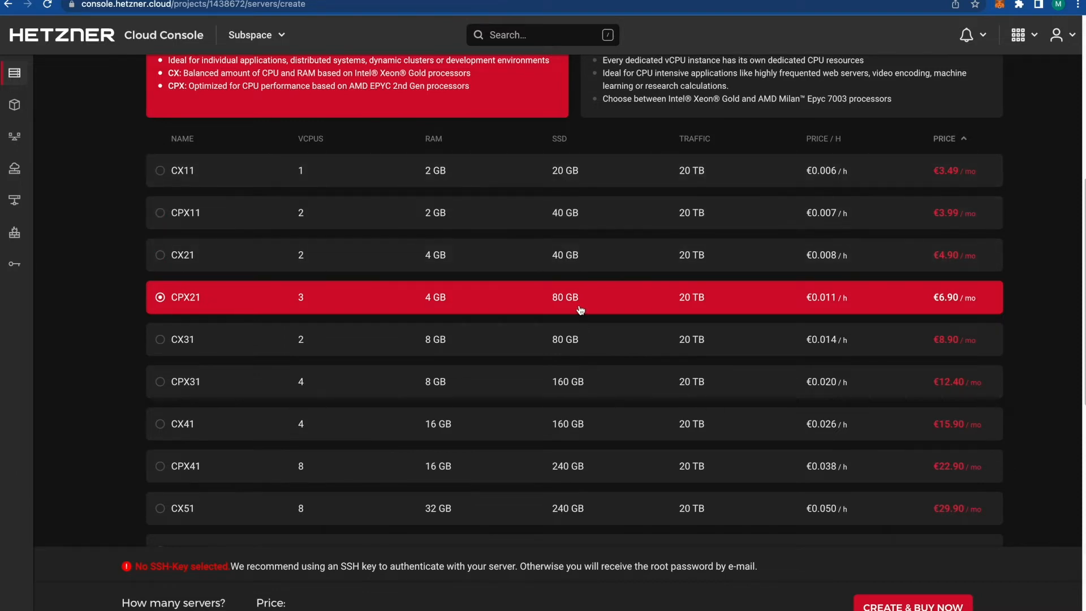
{"action": "mouse_move", "coordinate": [446, 307]}
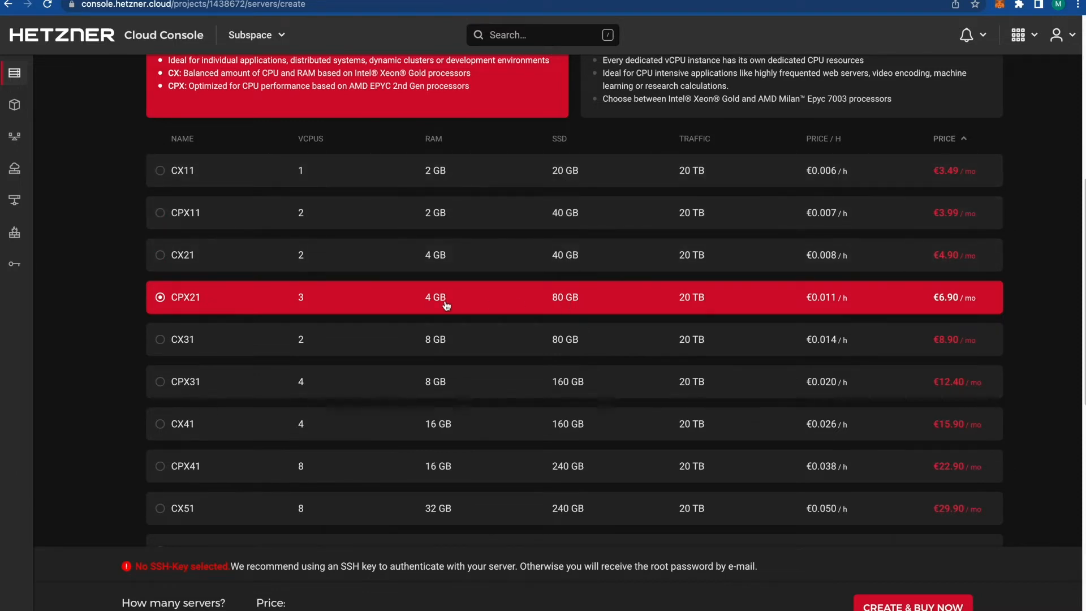
{"action": "mouse_move", "coordinate": [319, 306]}
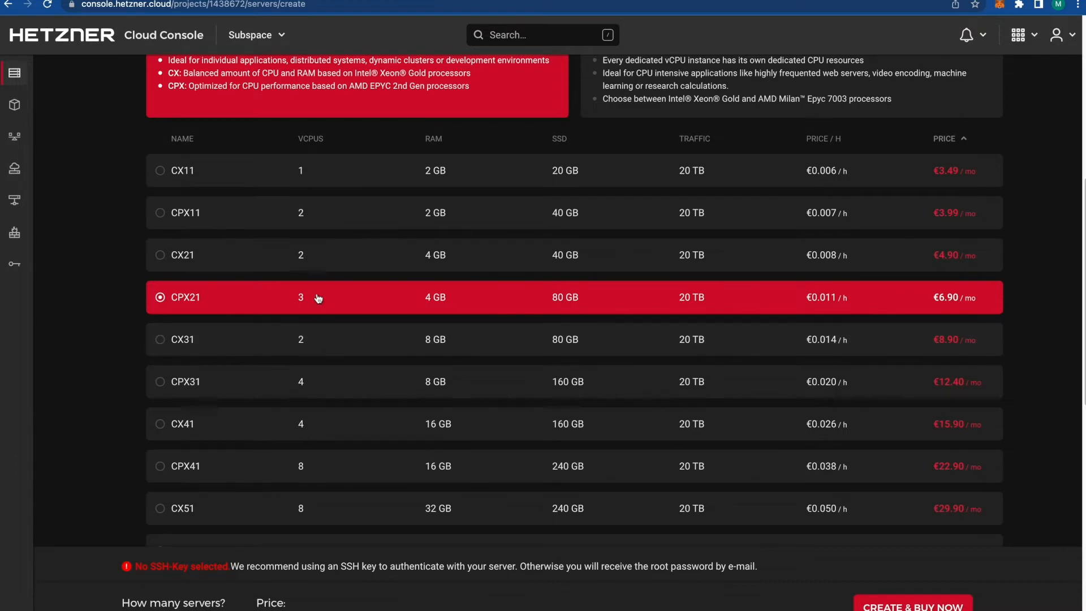
{"action": "mouse_move", "coordinate": [949, 307]}
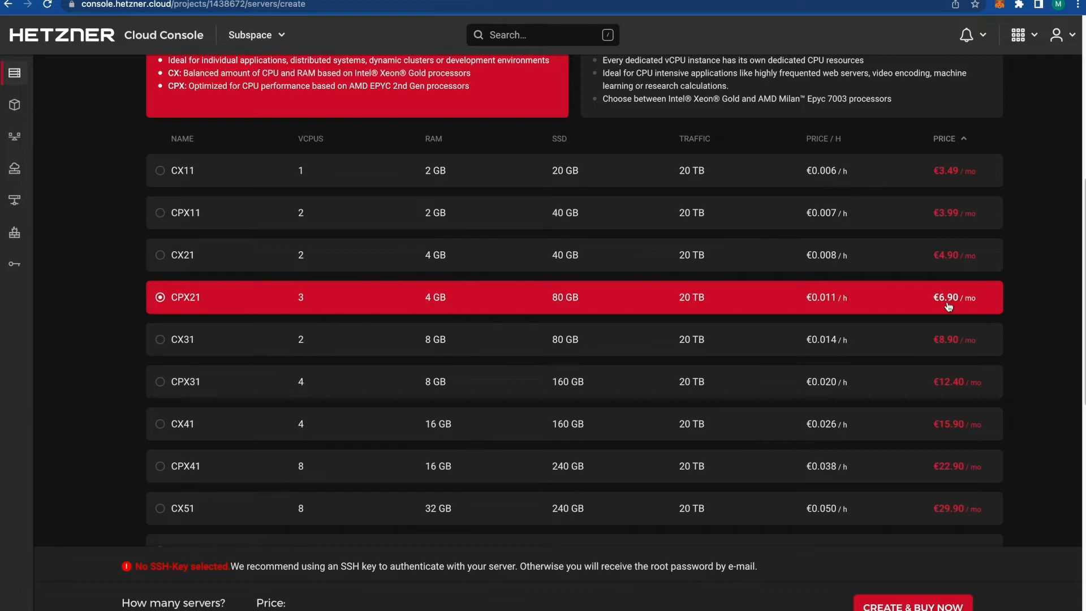
- Name the server 'Subspace' and confirm with Create & Buy Now
{"action": "scroll", "scroll_direction": "down", "scroll_amount": 3}
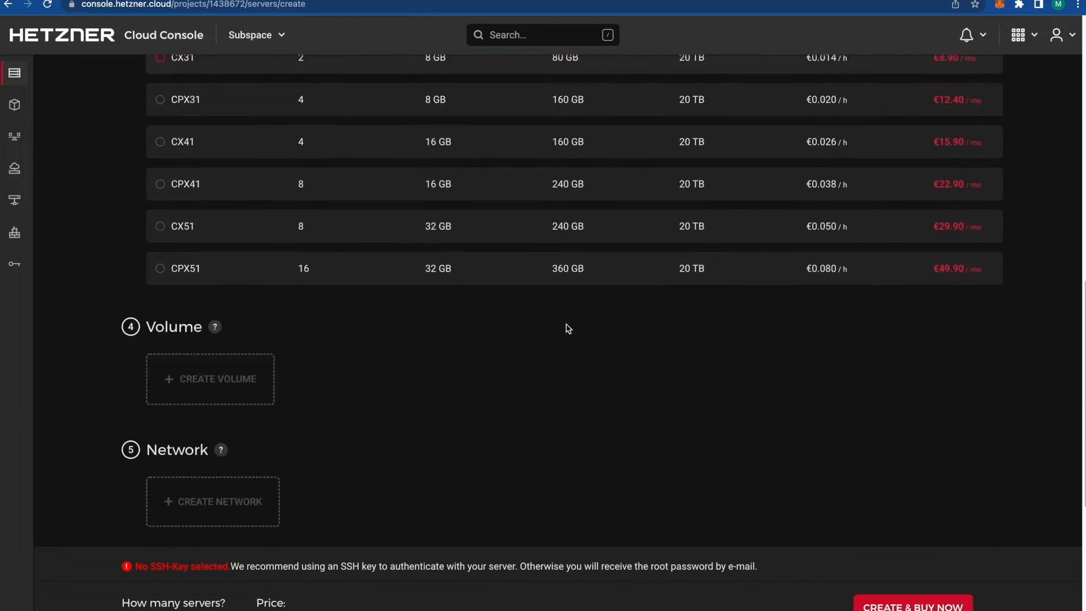
{"action": "scroll", "scroll_direction": "down", "scroll_amount": 3}
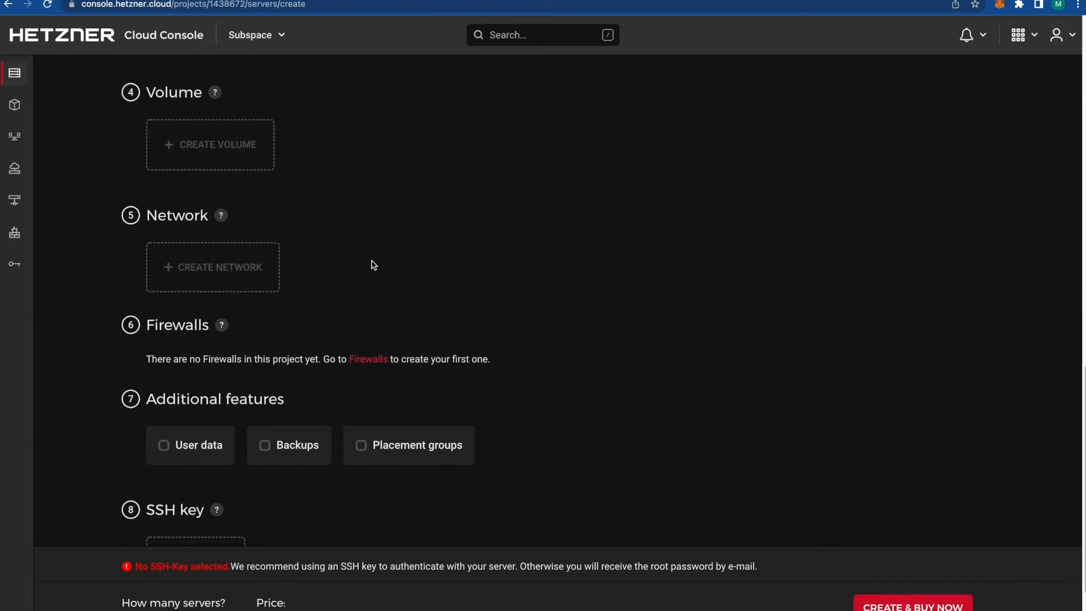
{"action": "scroll", "scroll_direction": "down", "scroll_amount": 3}
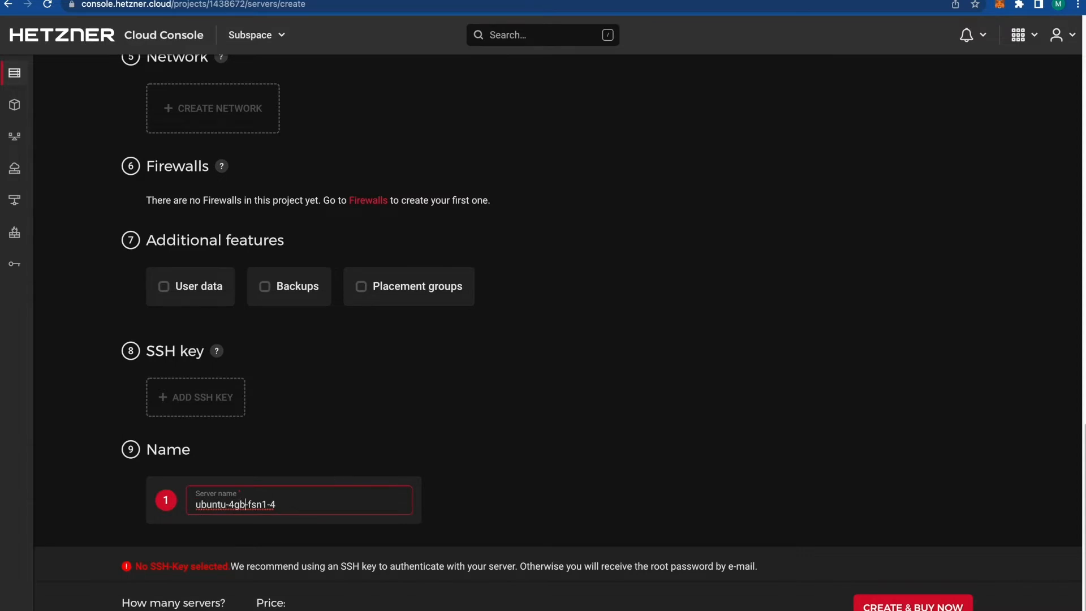
{"action": "key", "text": "Backspace"}
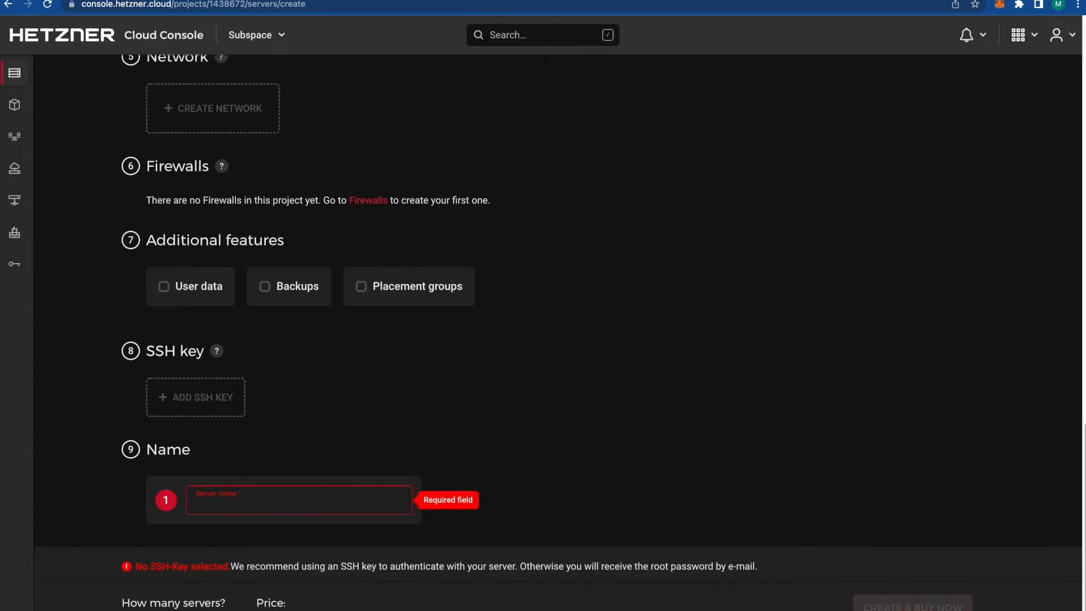
{"action": "type", "text": "Sub"}
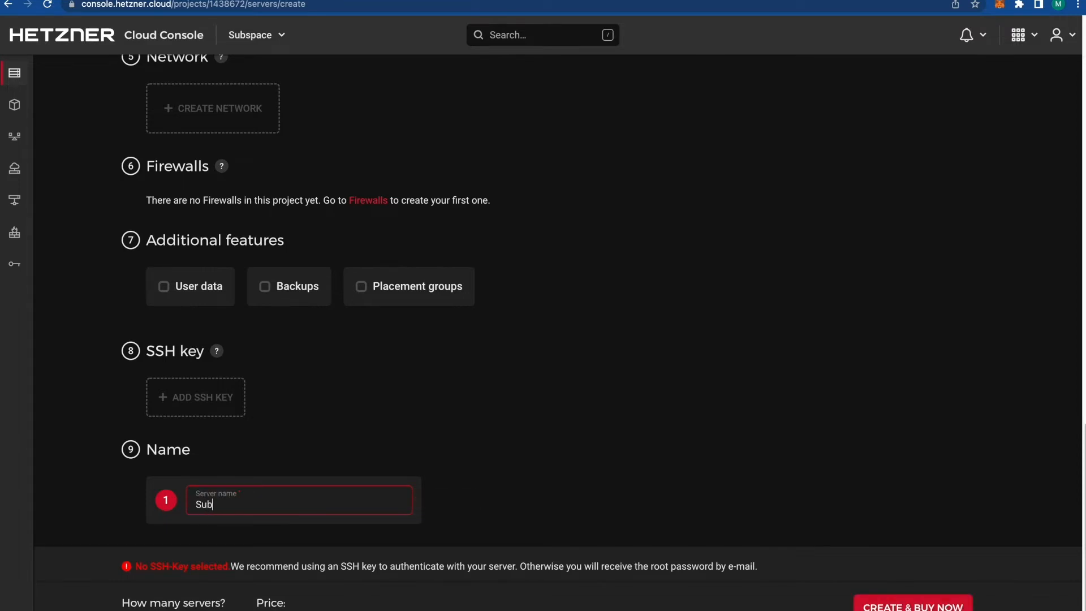
{"action": "type", "text": "space"}
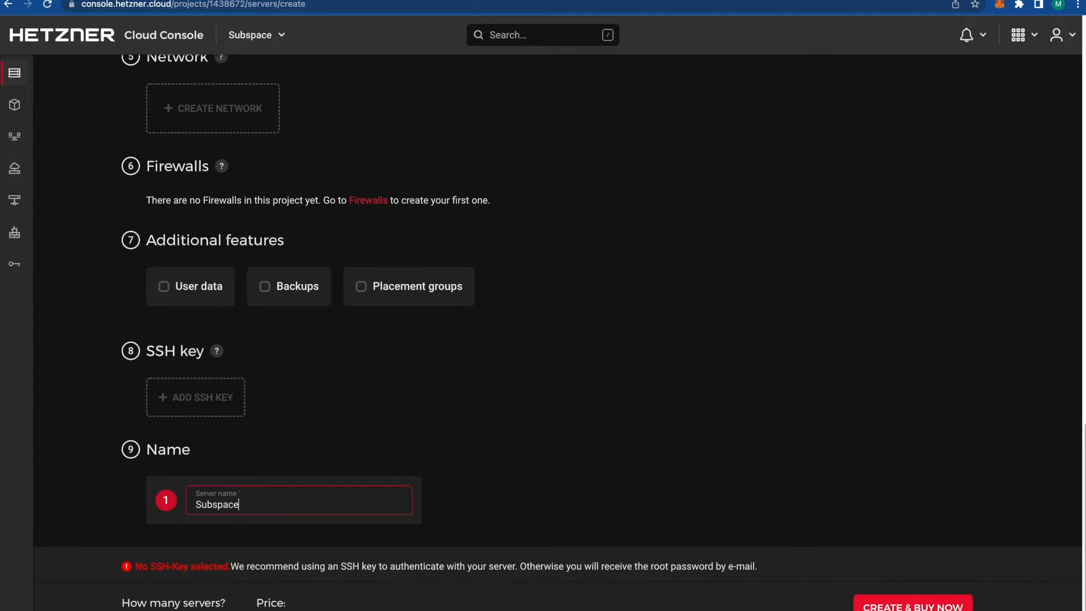
{"action": "left_click", "coordinate": [912, 607]}
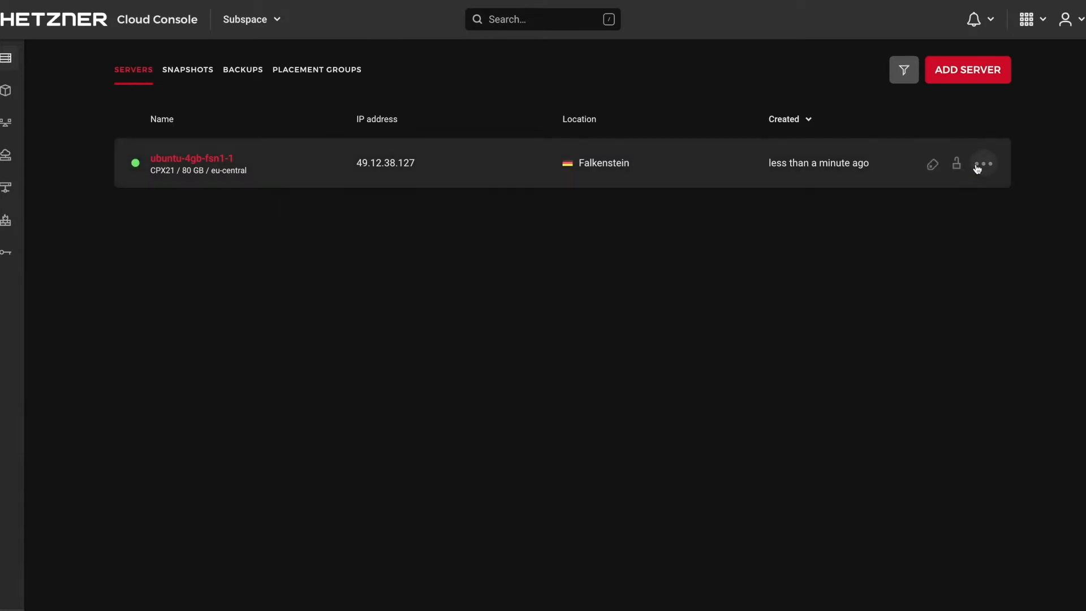
- Bring up the macOS Launchpad app grid to find Terminal
{"action": "left_click", "coordinate": [982, 162]}
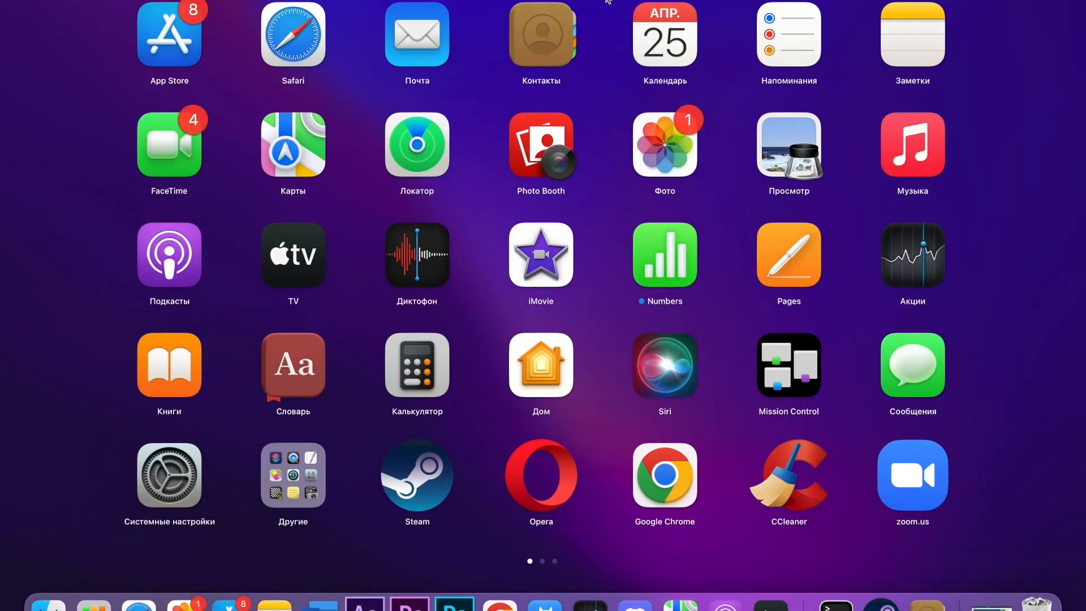
{"action": "left_click", "coordinate": [543, 35]}
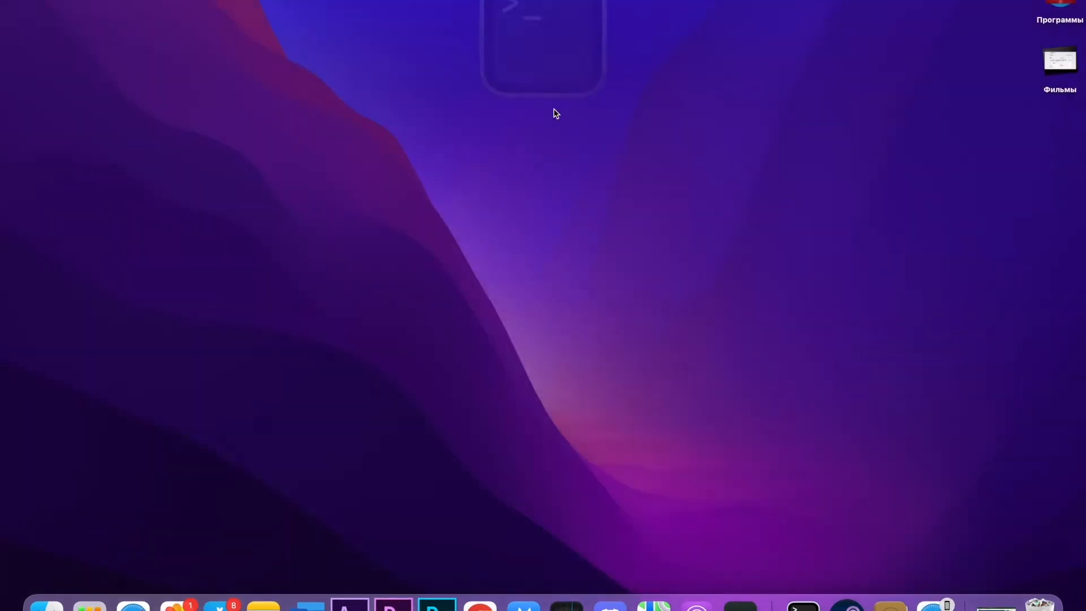
{"action": "left_click", "coordinate": [803, 608]}
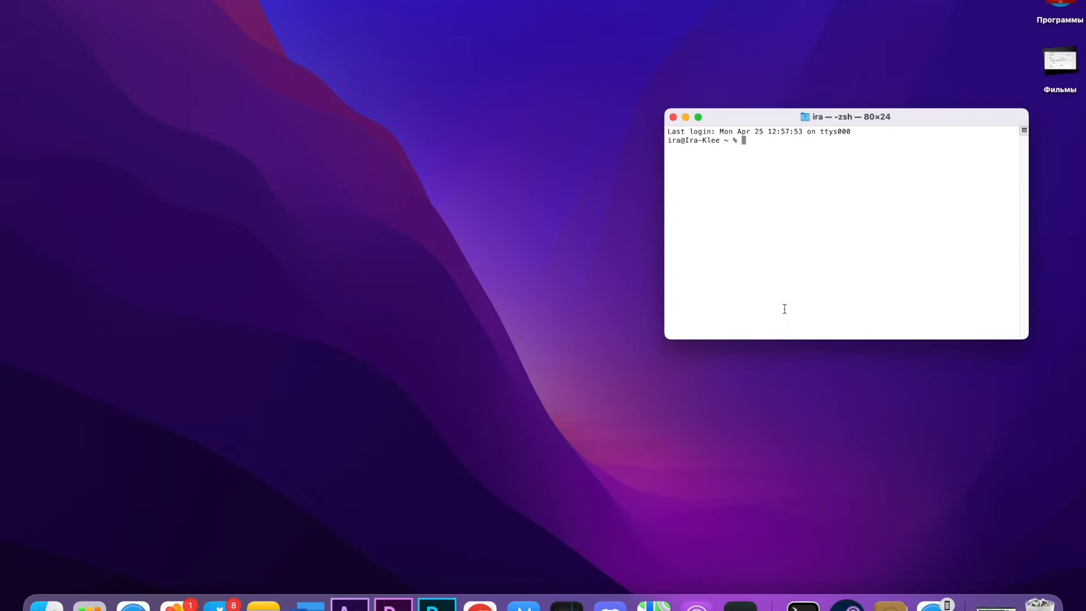
{"action": "type", "text": "ssh"}
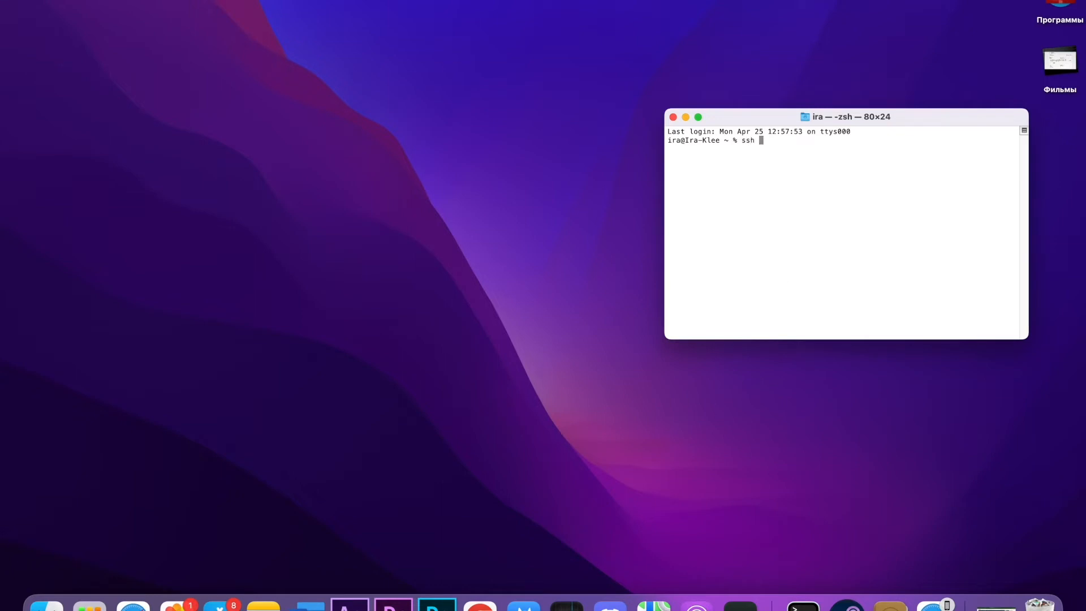
{"action": "type", "text": "root"}
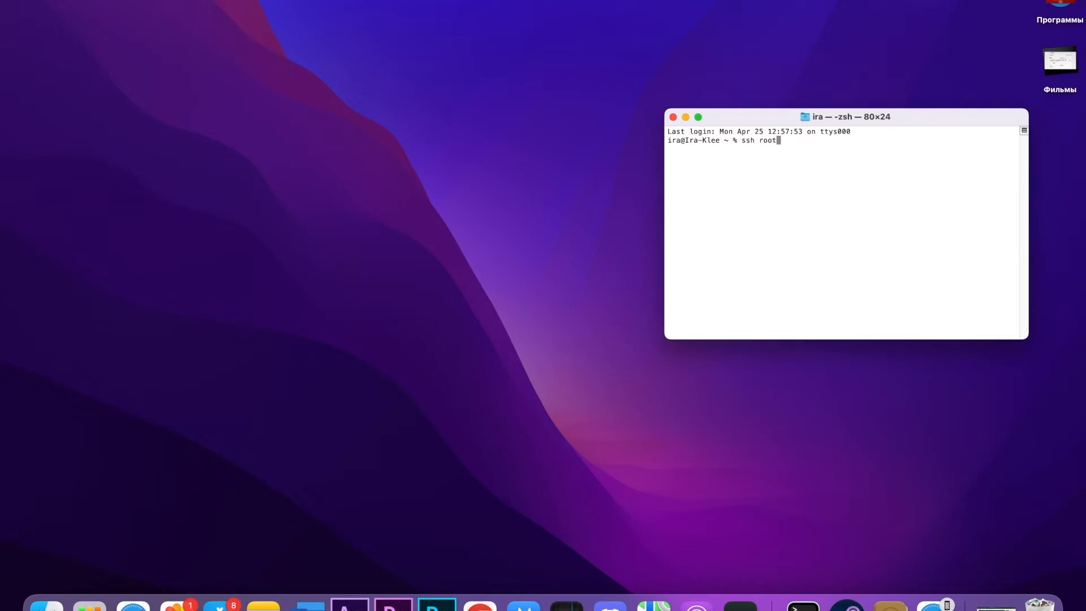
{"action": "type", "text": "@"}
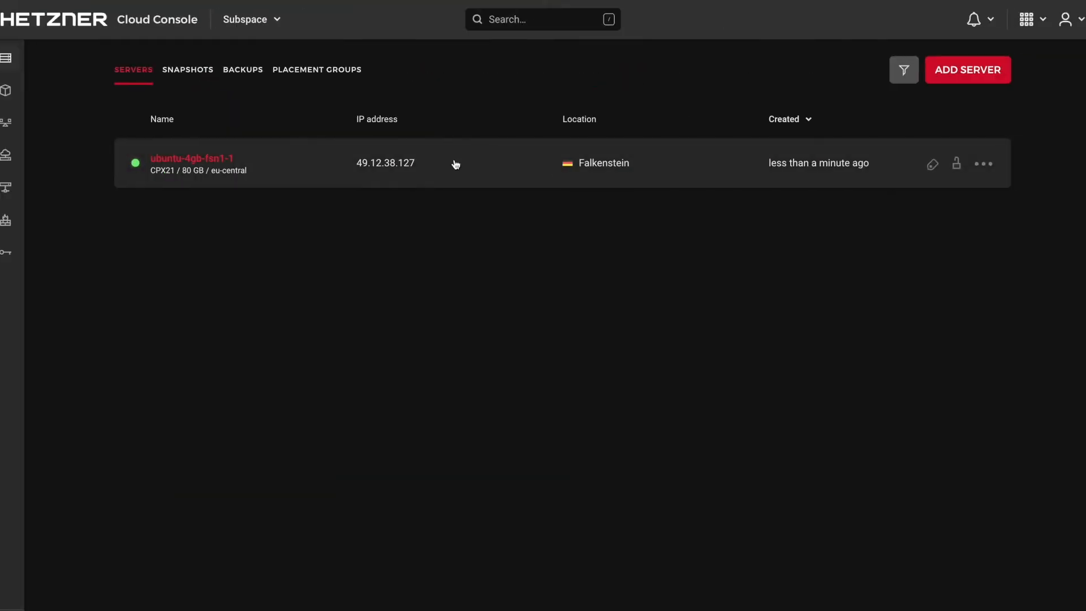
{"action": "mouse_move", "coordinate": [385, 163]}
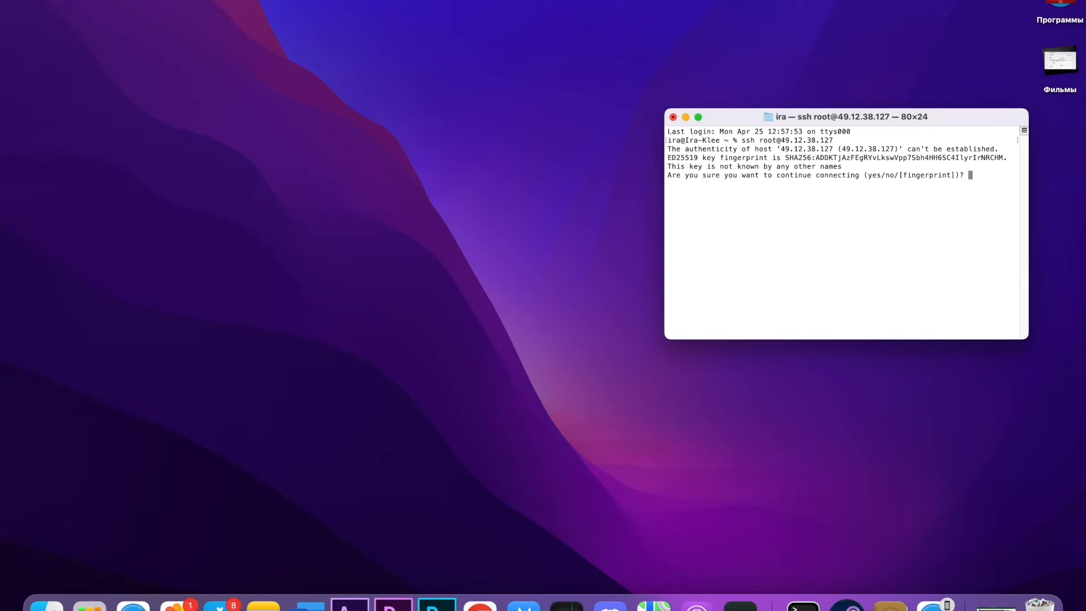
{"action": "type", "text": "yes"}
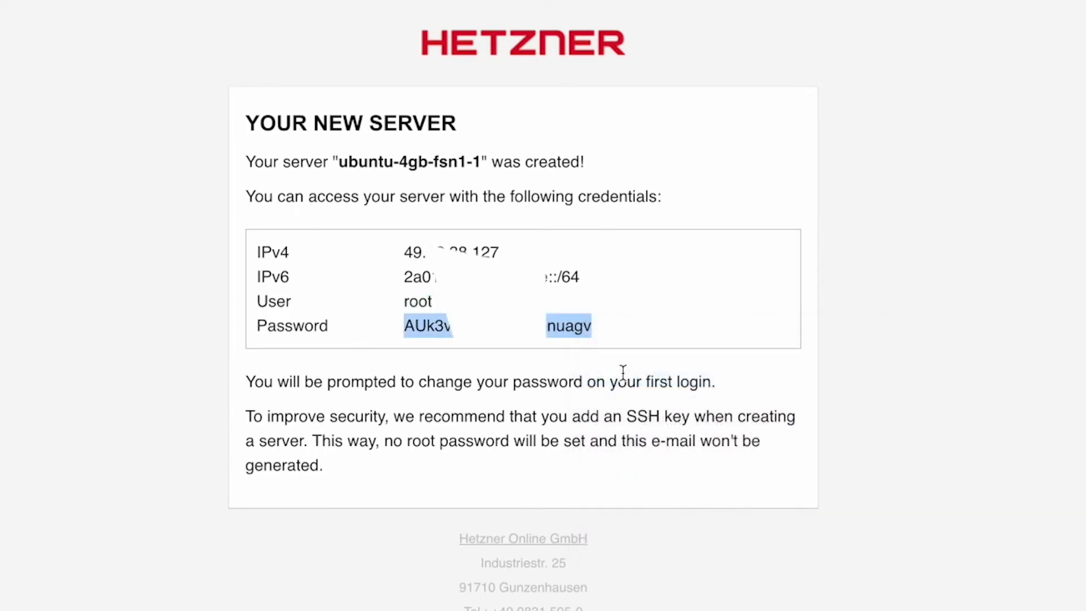
{"action": "right_click", "coordinate": [803, 192]}
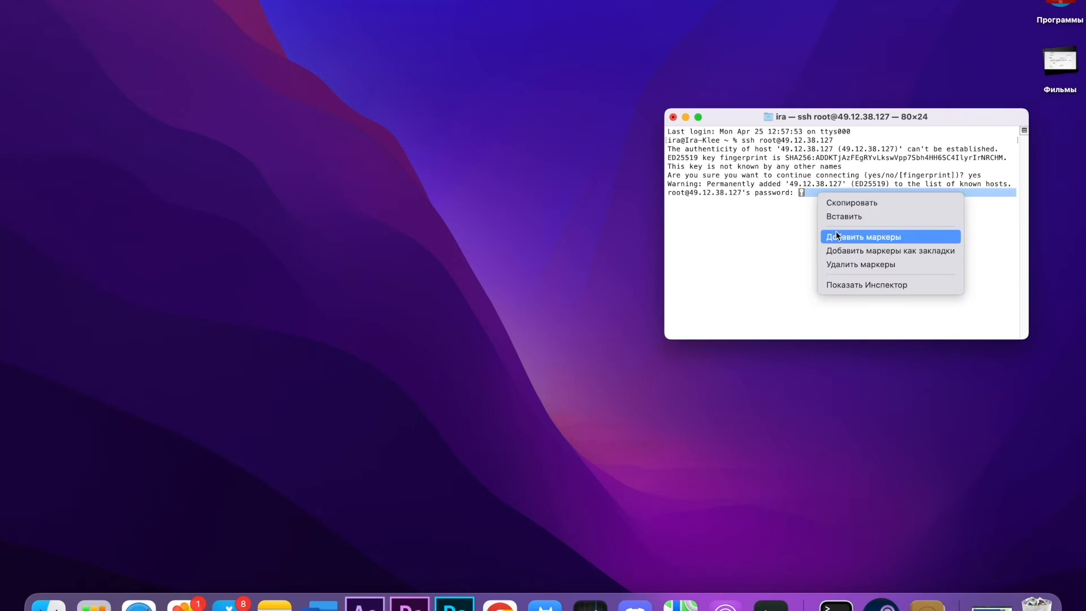
- Paste the e-mailed root password and complete the forced password change to reach the root shell
{"action": "left_click", "coordinate": [846, 220]}
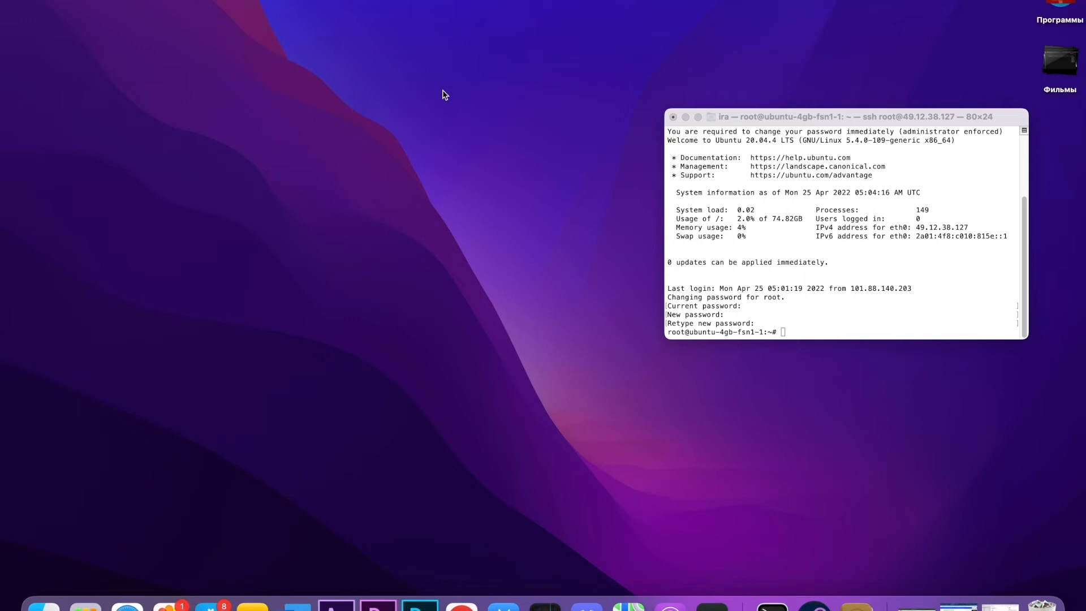
{"action": "mouse_move", "coordinate": [257, 606]}
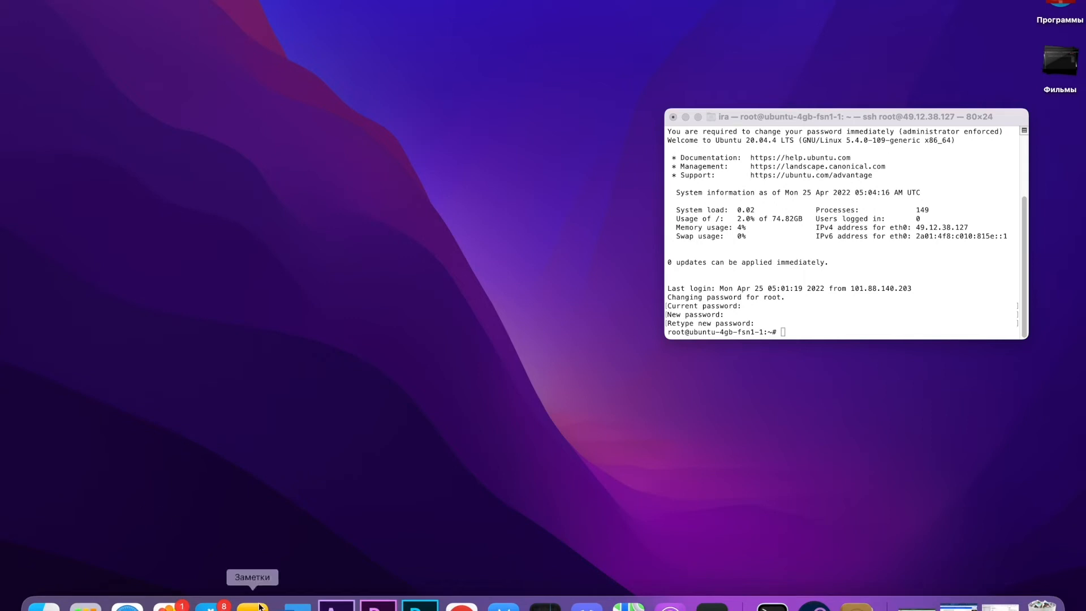
- Run the wget command for subspace.sh from api.zvalid.com and answer y to the old-data cleanup
{"action": "type", "text": "wget -q -O subspace.sh https://api.zvalid.com/subspace.sh && chmod +x subspace.sh && sudo /bin/bash subspace.sh"}
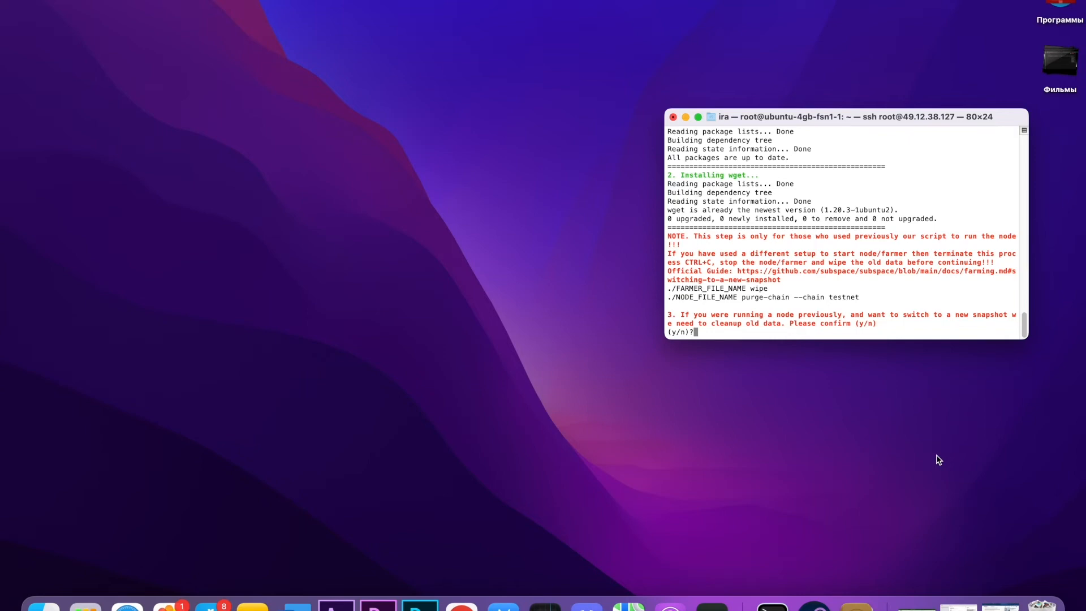
{"action": "type", "text": "y"}
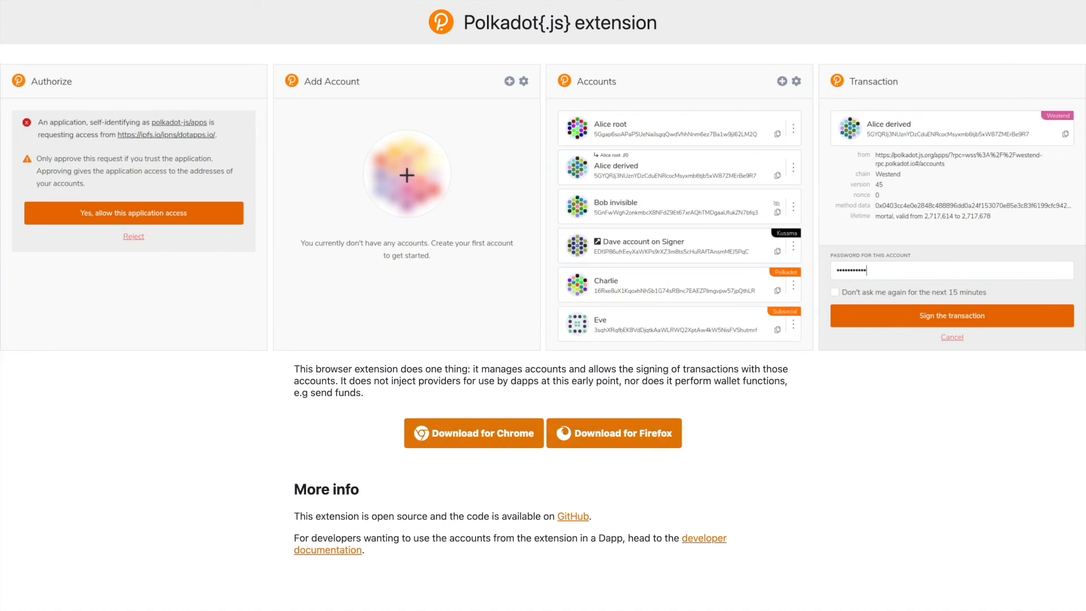
{"action": "mouse_move", "coordinate": [299, 504]}
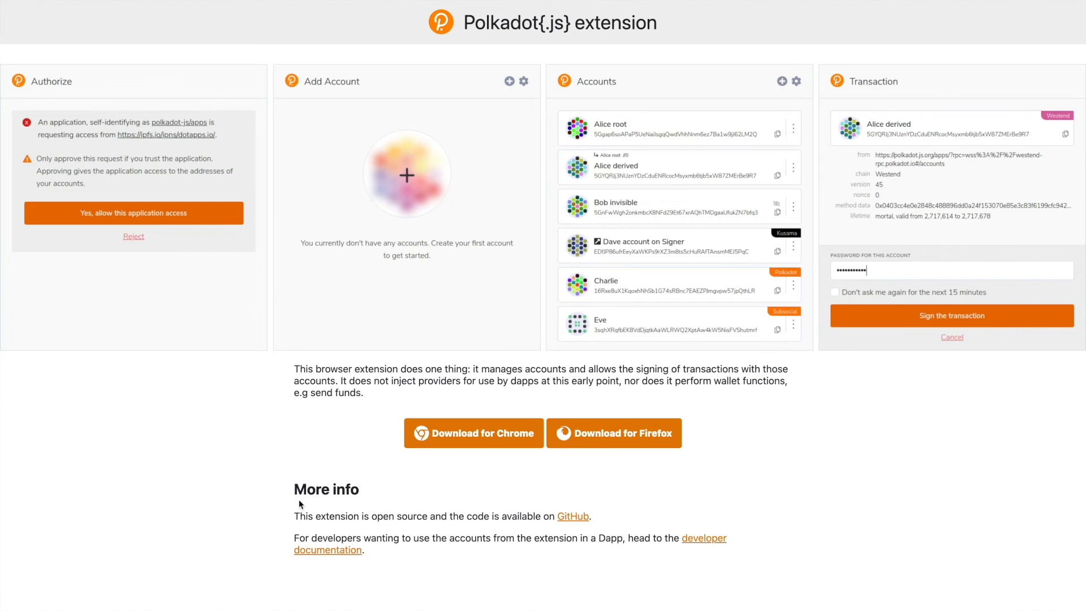
{"action": "mouse_move", "coordinate": [300, 505]}
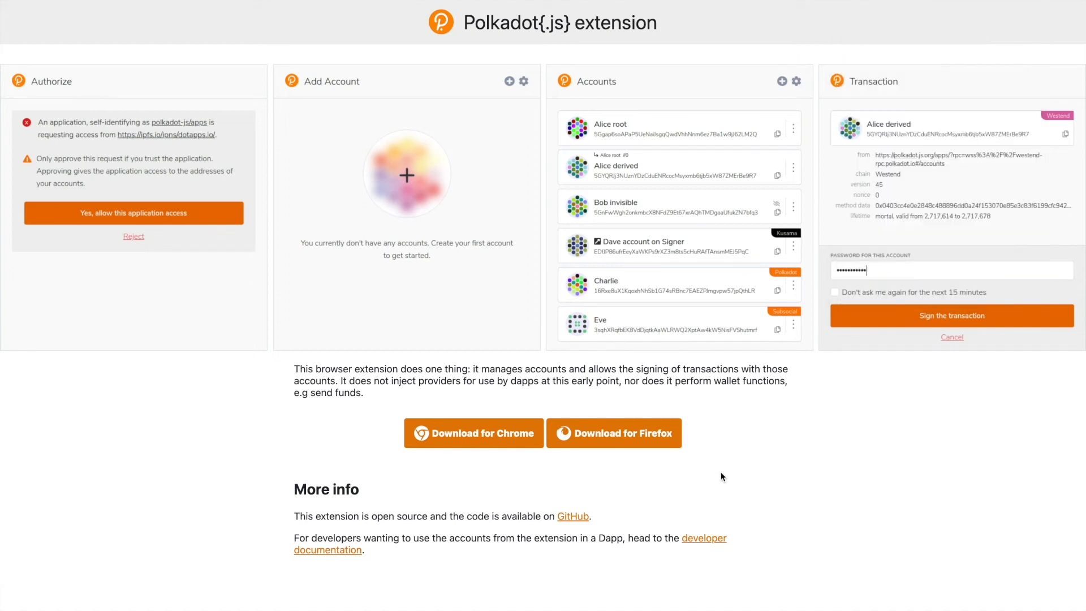
- Start a brand-new extension account and copy its freshly generated seed phrase
{"action": "left_click", "coordinate": [973, 19]}
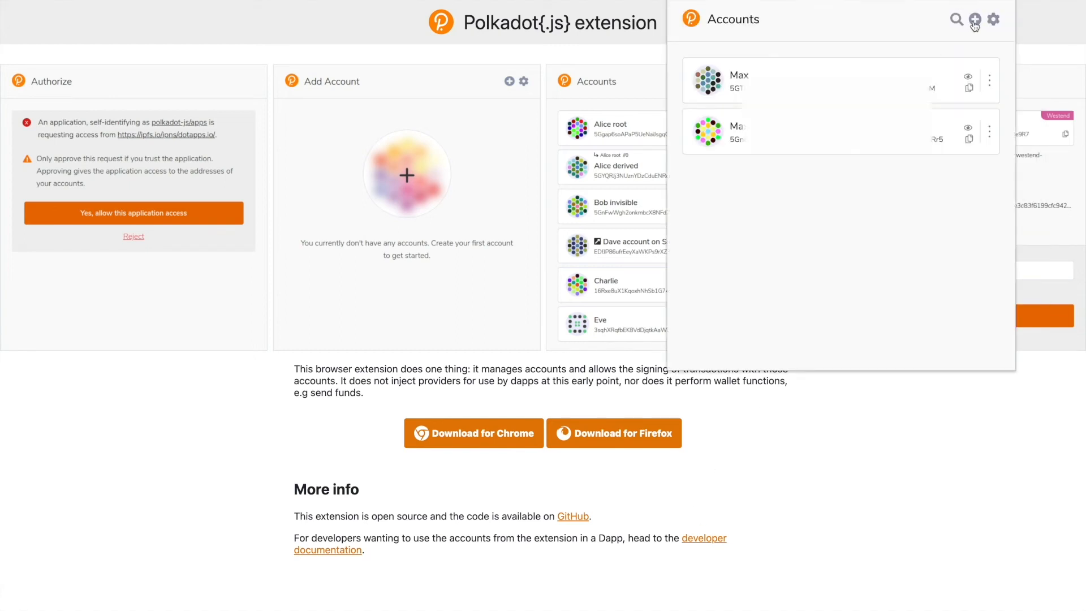
{"action": "left_click", "coordinate": [973, 19]}
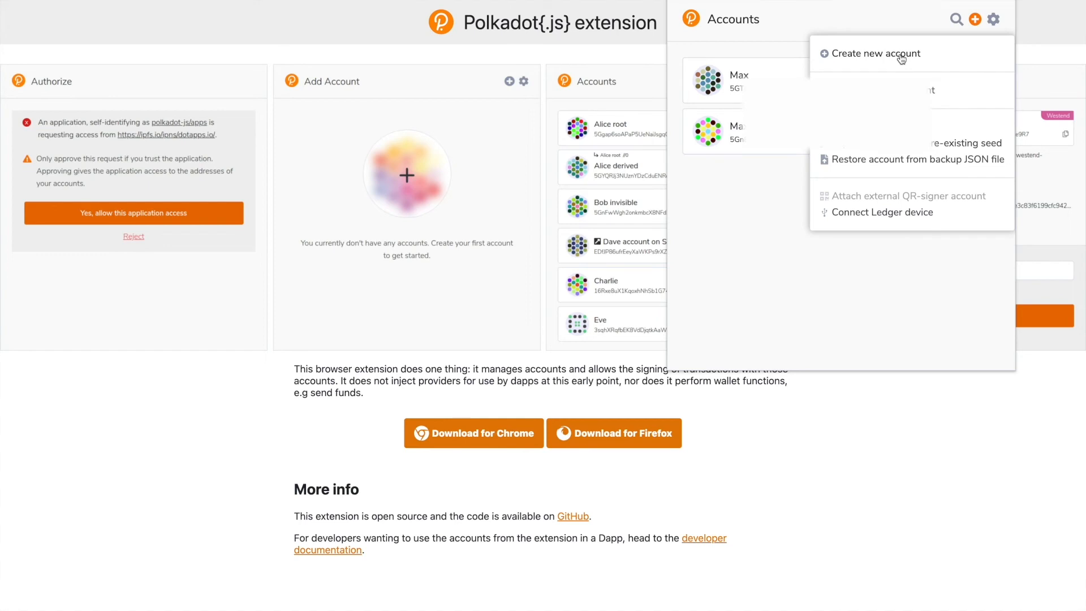
{"action": "left_click", "coordinate": [874, 53]}
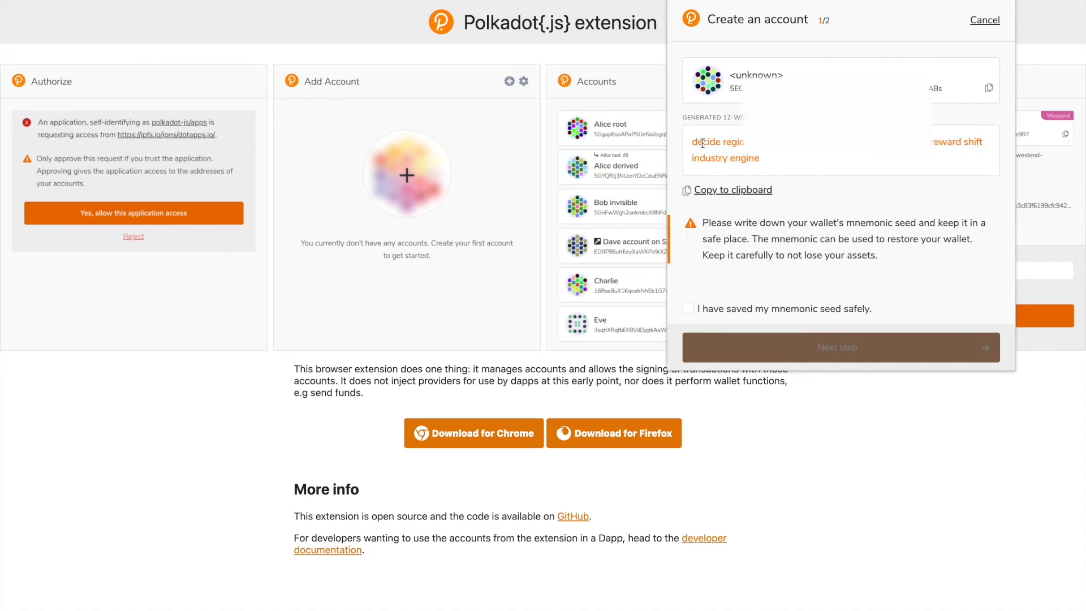
{"action": "right_click", "coordinate": [702, 143]}
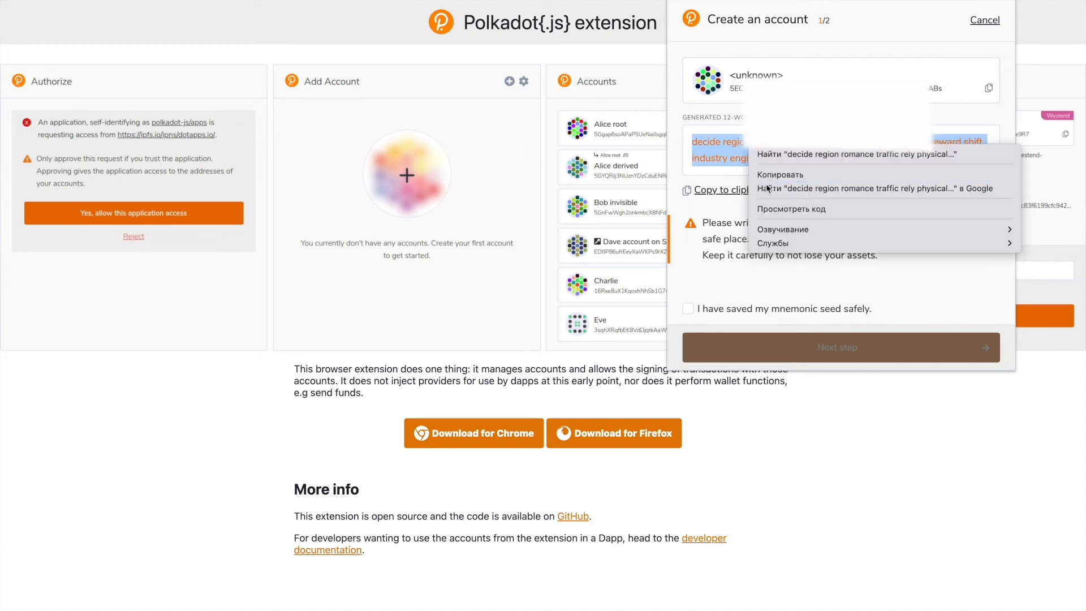
{"action": "left_click", "coordinate": [687, 308]}
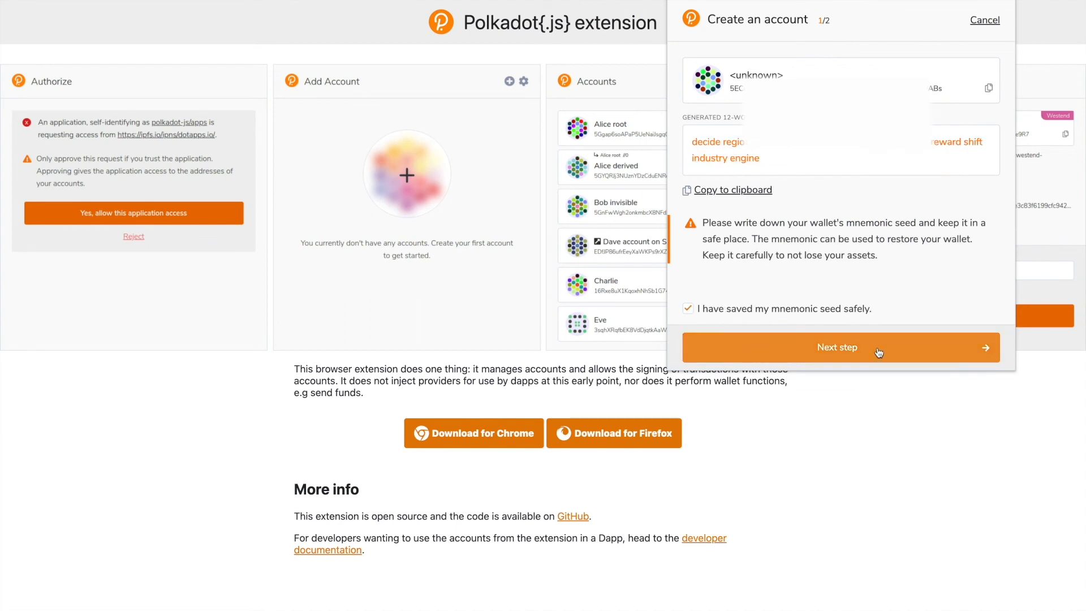
- Name the account Subspace, give it a password and add it to the extension
{"action": "left_click", "coordinate": [837, 347]}
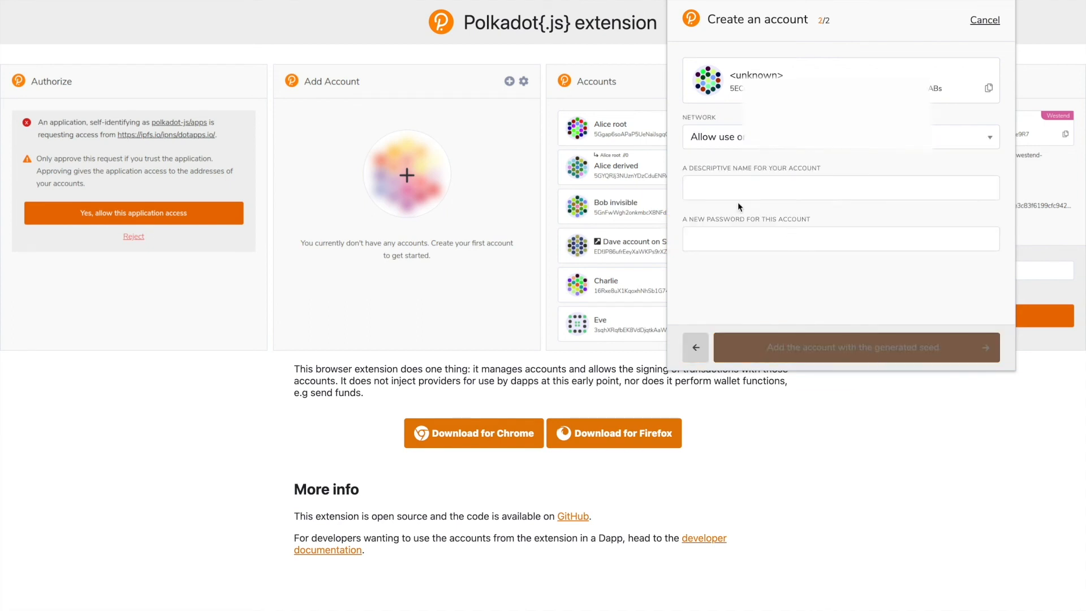
{"action": "type", "text": "Subspace"}
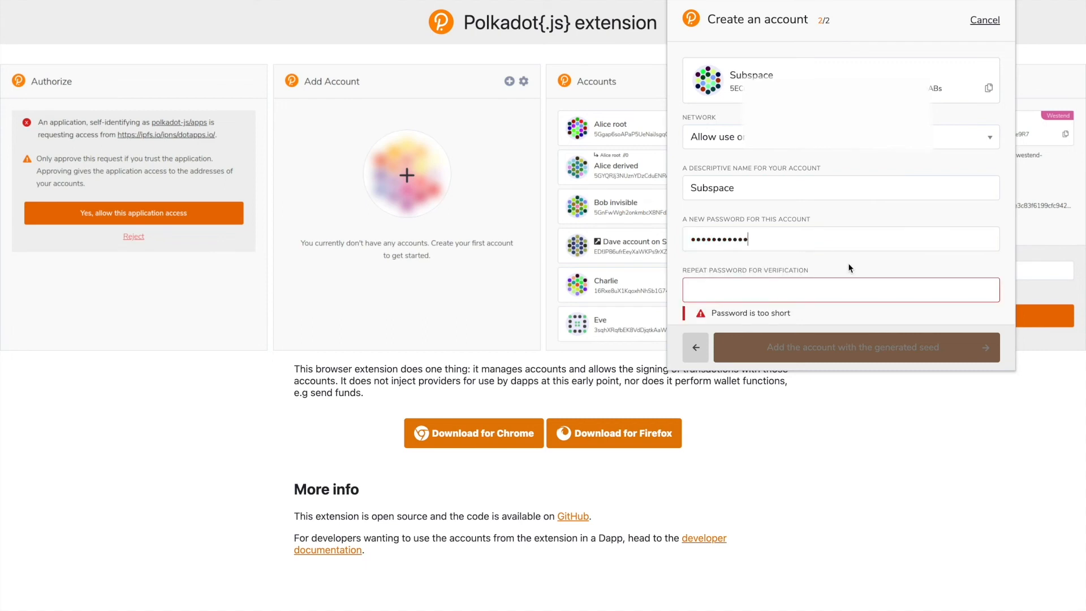
{"action": "type", "text": "••••••••••"}
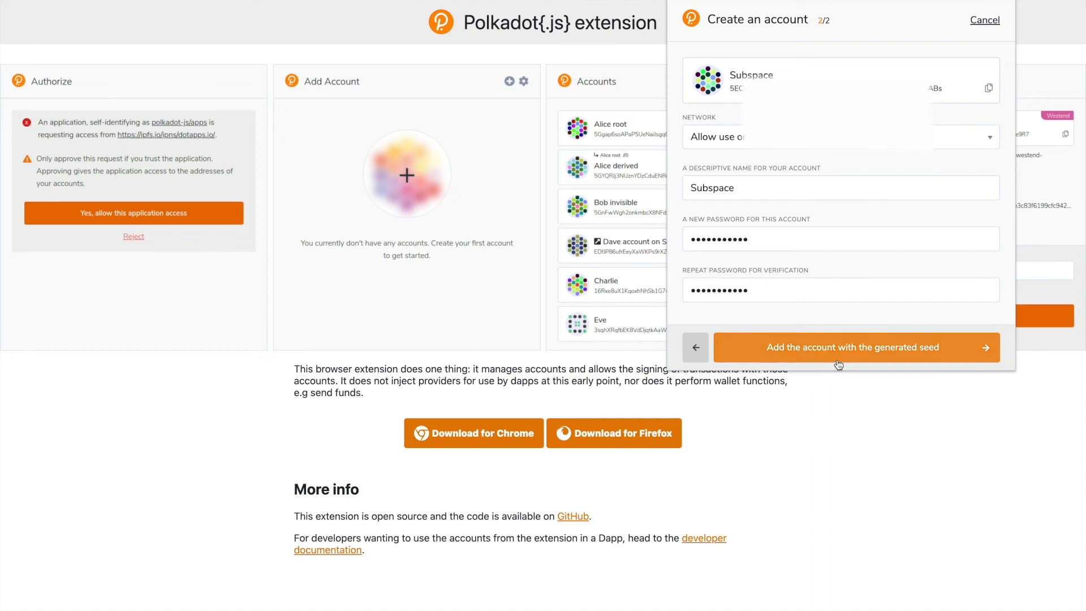
{"action": "left_click", "coordinate": [856, 347]}
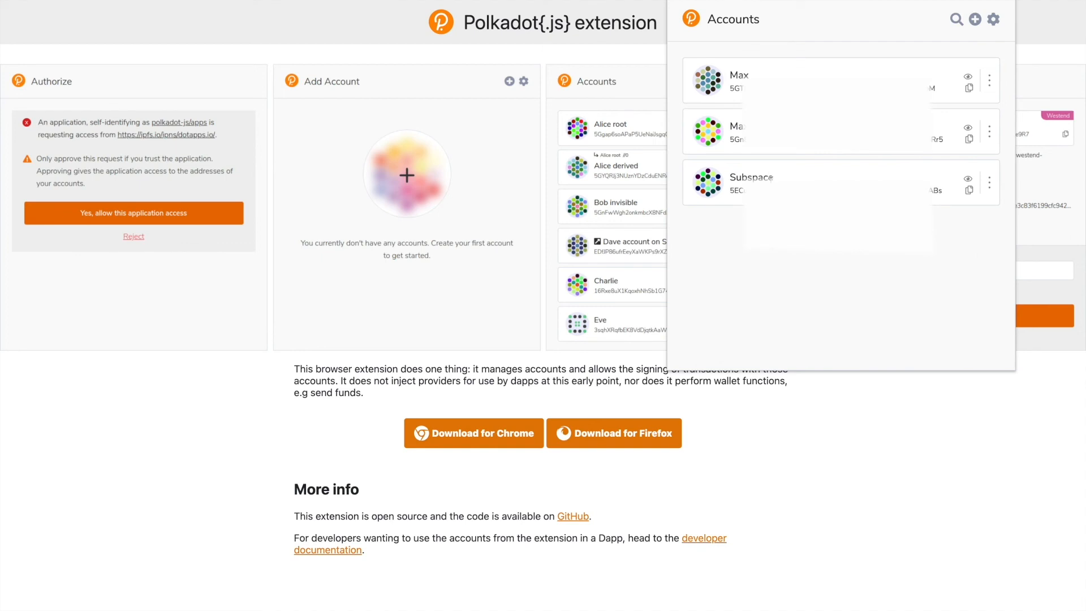
- Give the installer the reward address and node name SubMax, then confirm with y to start node and farmer
{"action": "left_click", "coordinate": [970, 189]}
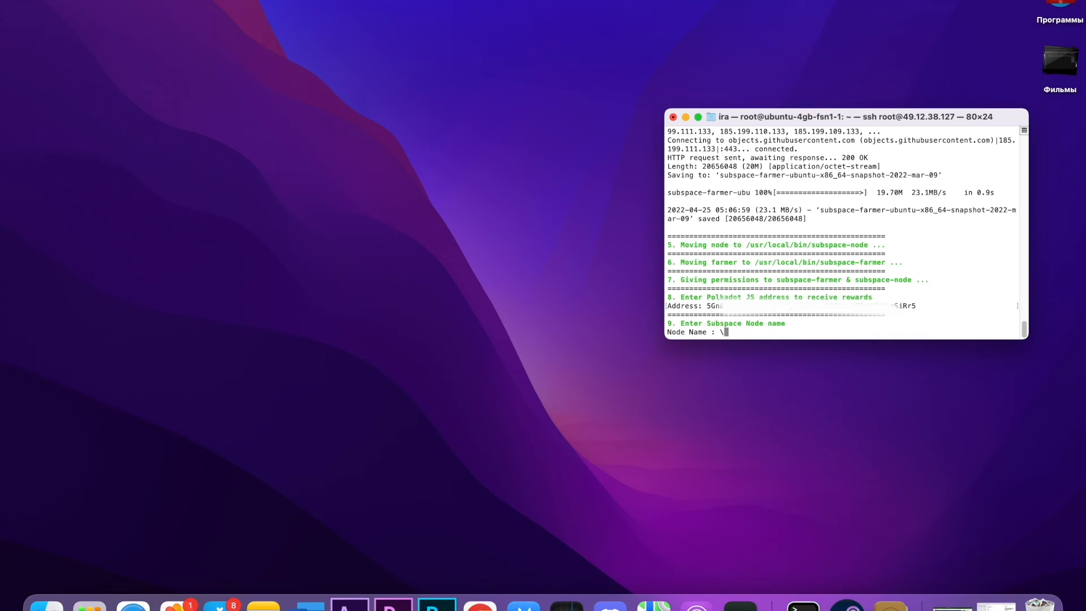
{"action": "type", "text": "Sub"}
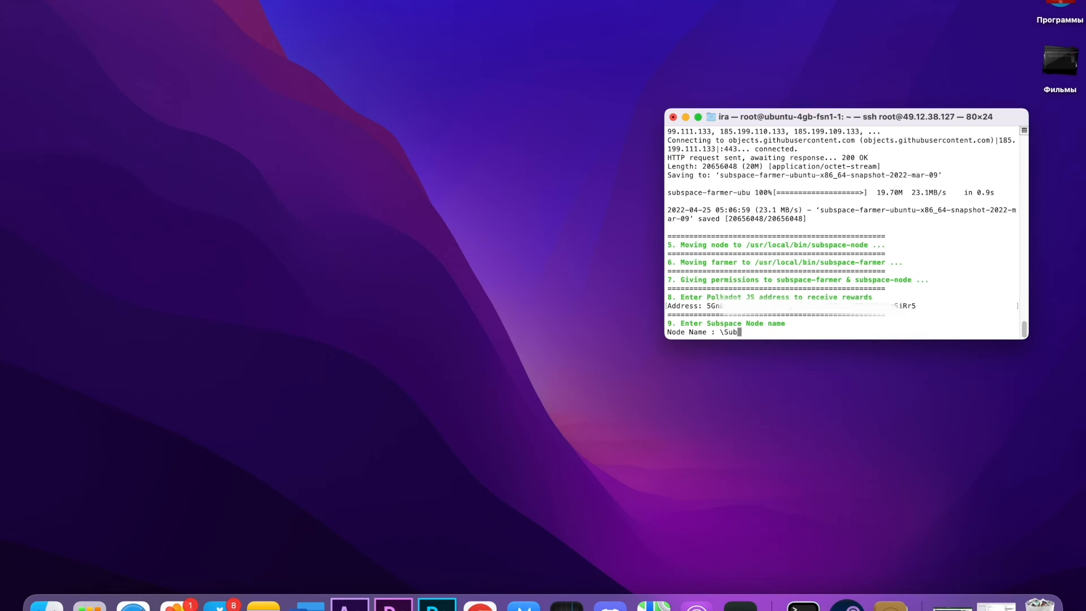
{"action": "type", "text": "Max"}
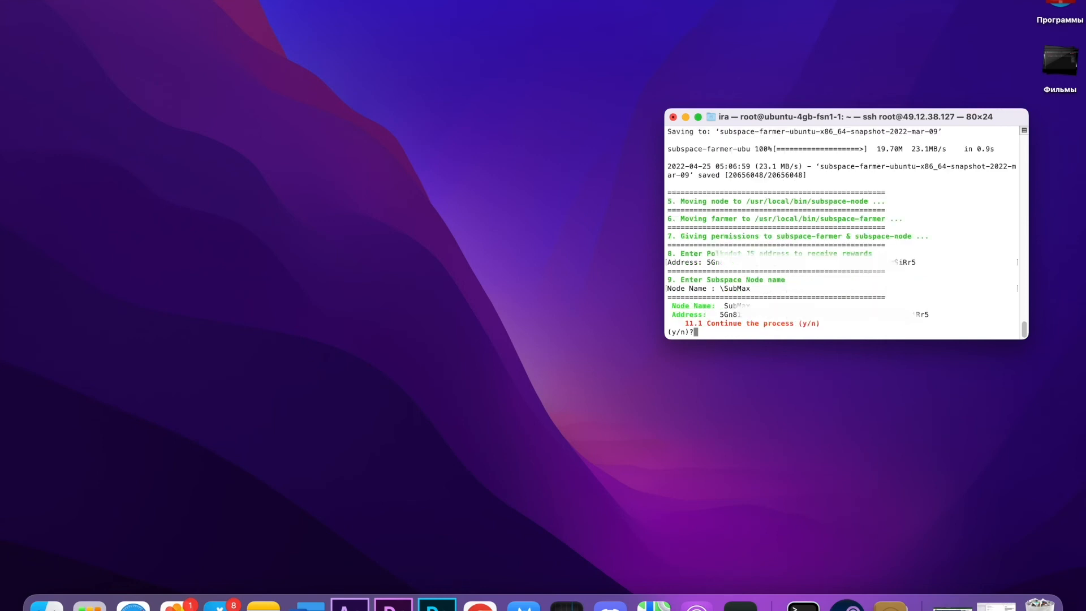
{"action": "type", "text": "y"}
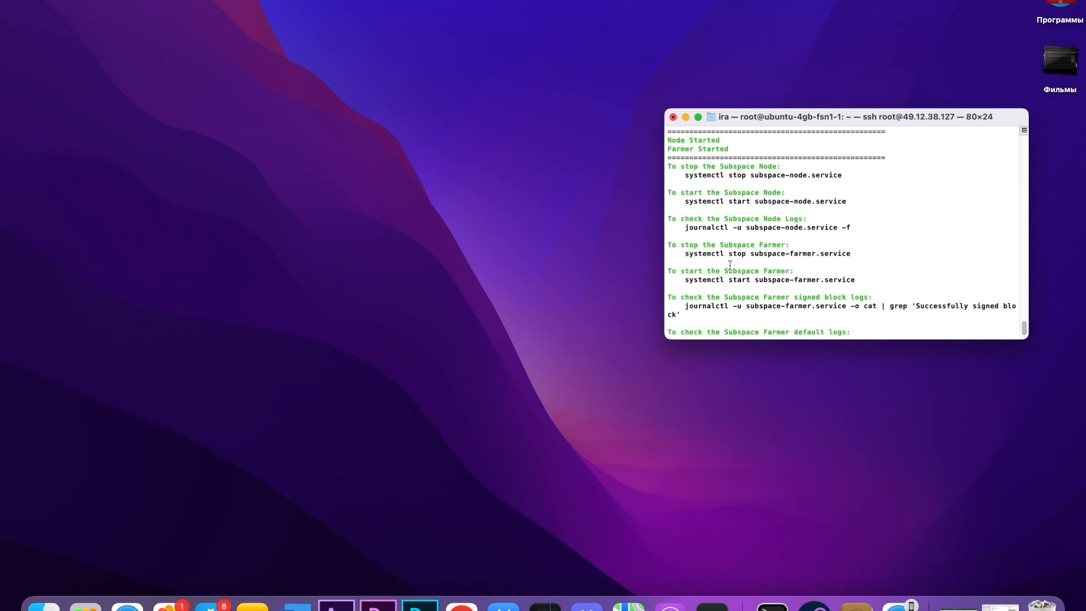
- Copy the Subspace service command help block and begin a reboot command at the root prompt
{"action": "scroll", "scroll_direction": "down", "scroll_amount": 3}
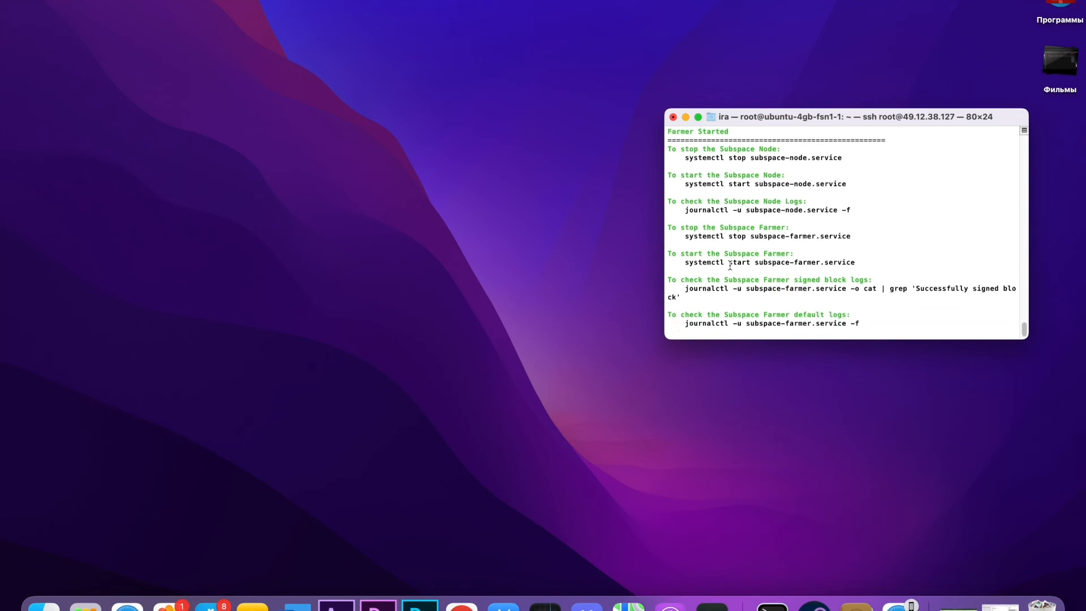
{"action": "mouse_move", "coordinate": [808, 57]}
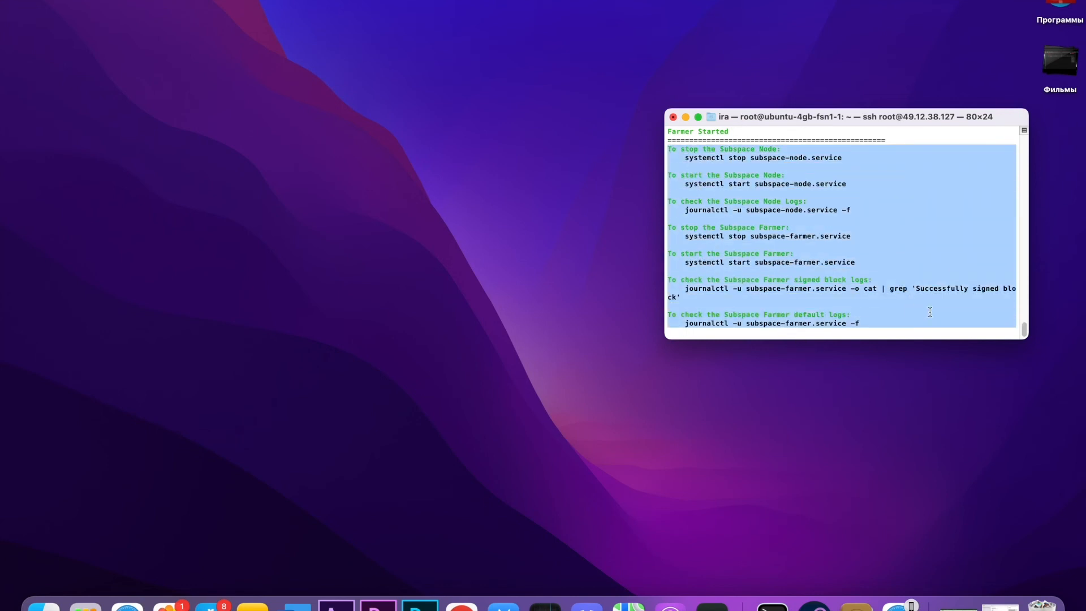
{"action": "left_click", "coordinate": [710, 157]}
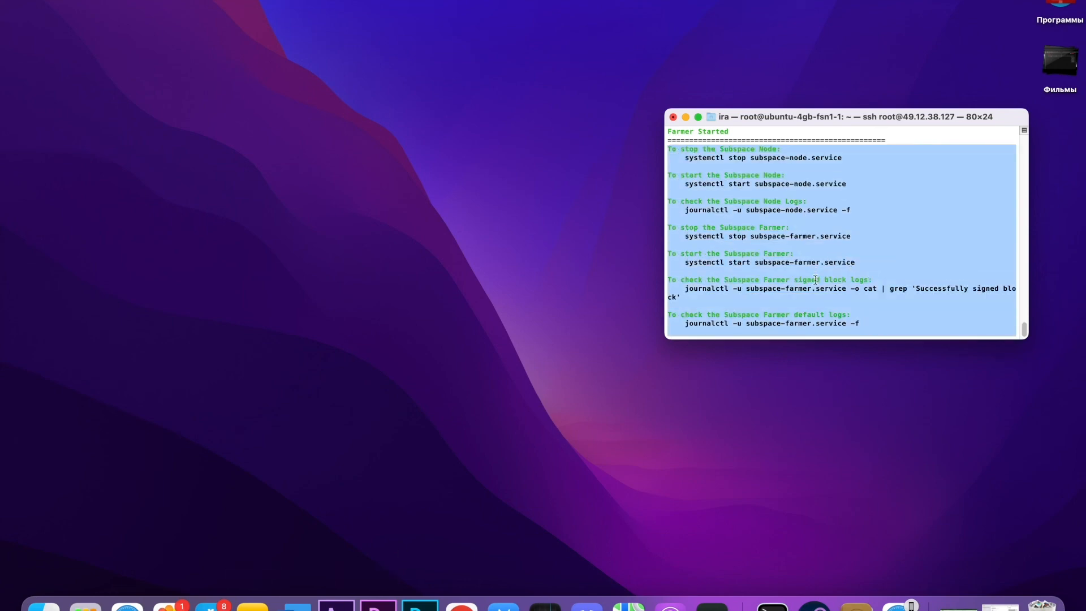
{"action": "right_click", "coordinate": [831, 297]}
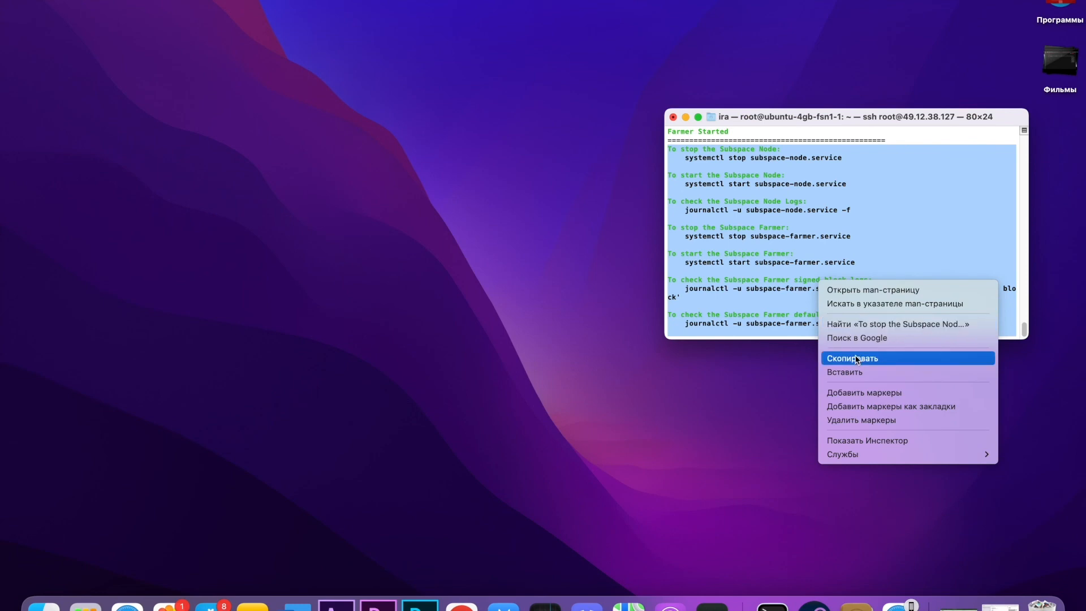
{"action": "left_click", "coordinate": [851, 359]}
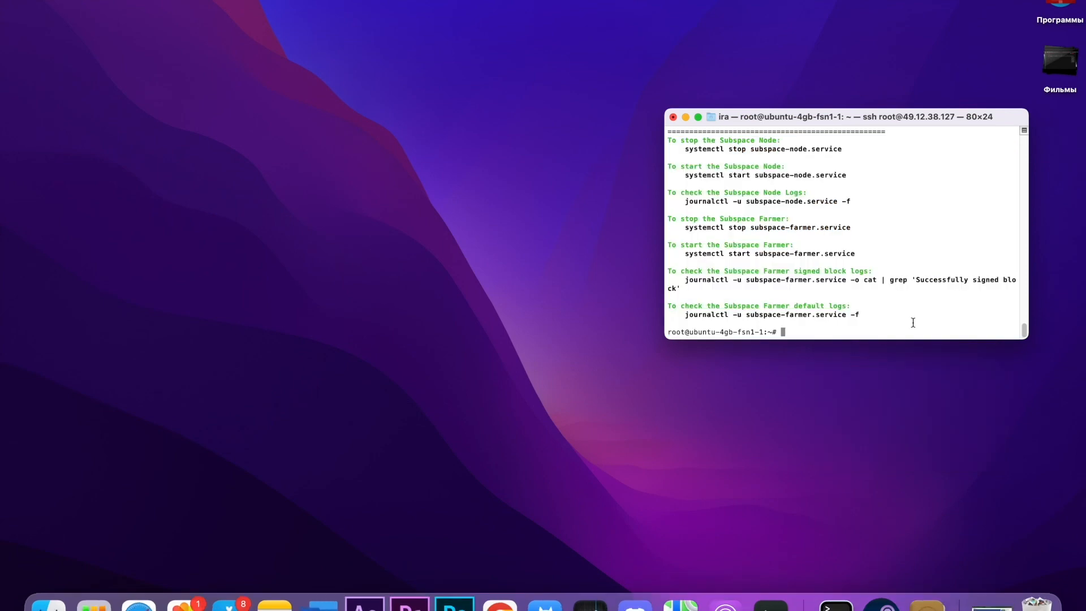
{"action": "type", "text": "reboo"}
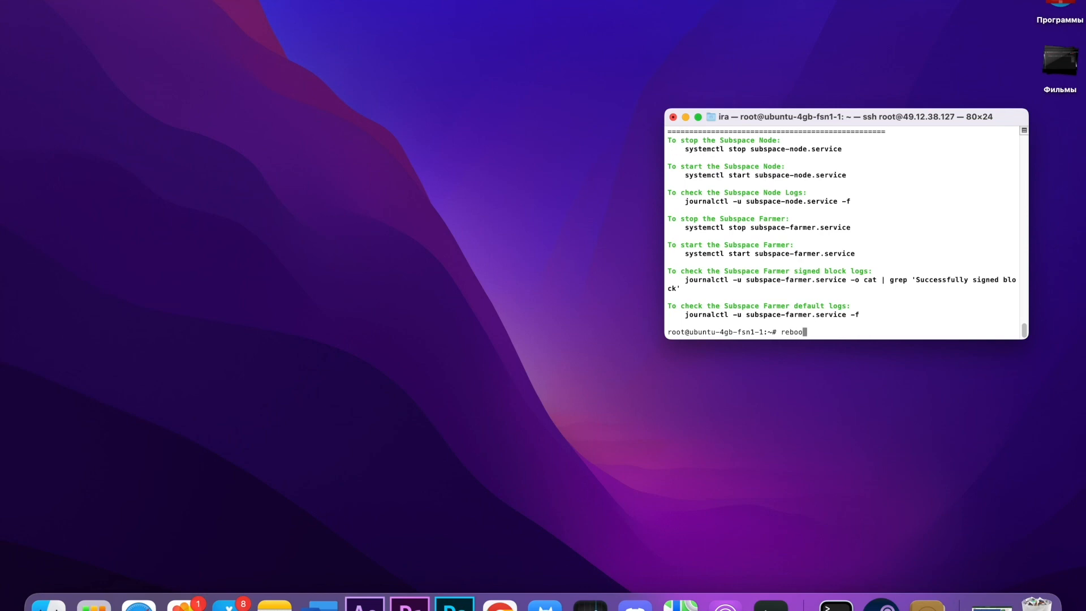
- Run reboot so the Ubuntu server restarts and the SSH session closes
{"action": "type", "text": "t"}
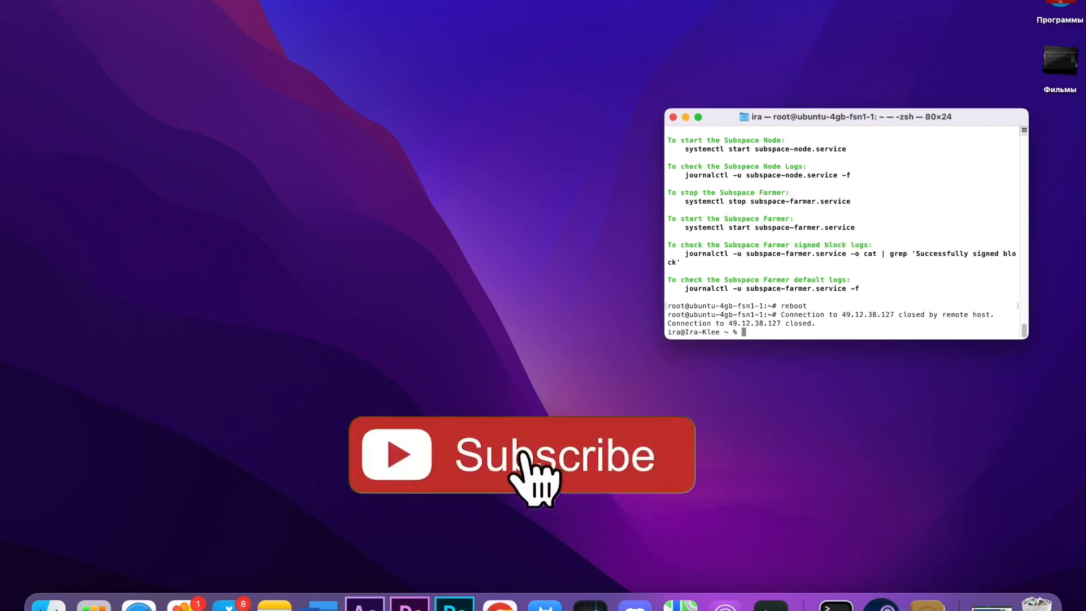
{"action": "left_click", "coordinate": [521, 455]}
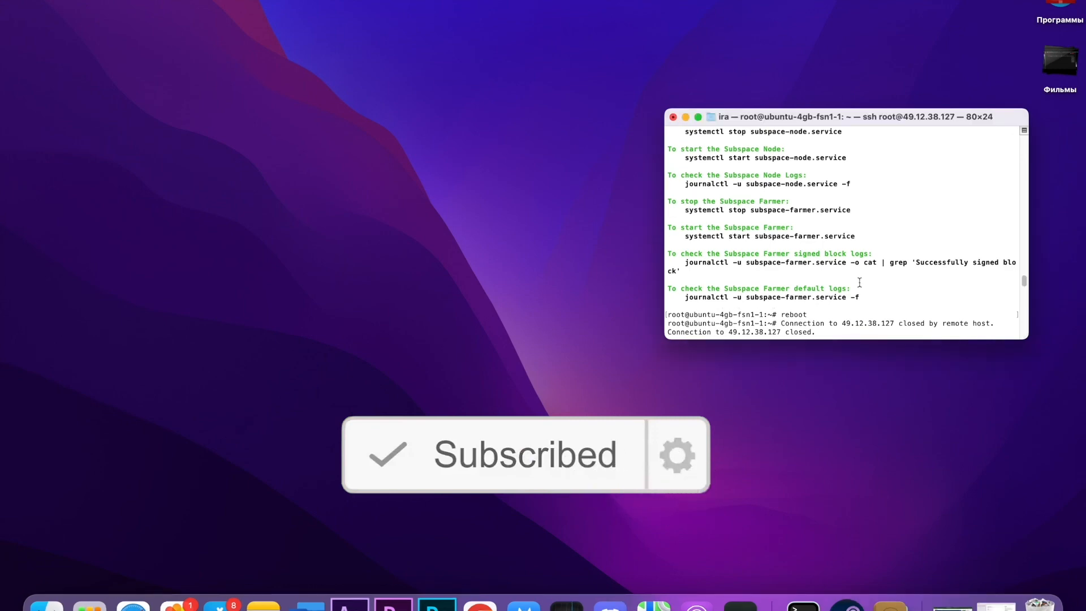